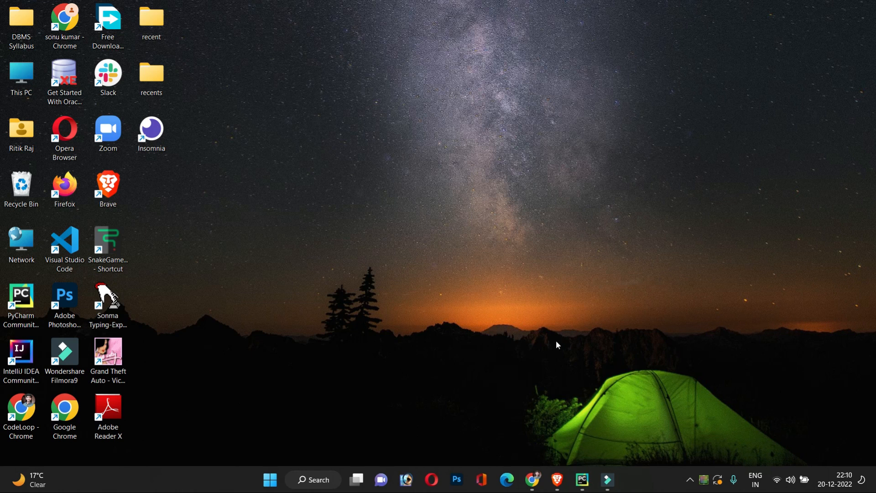
{"action": "mouse_move", "coordinate": [592, 405]}
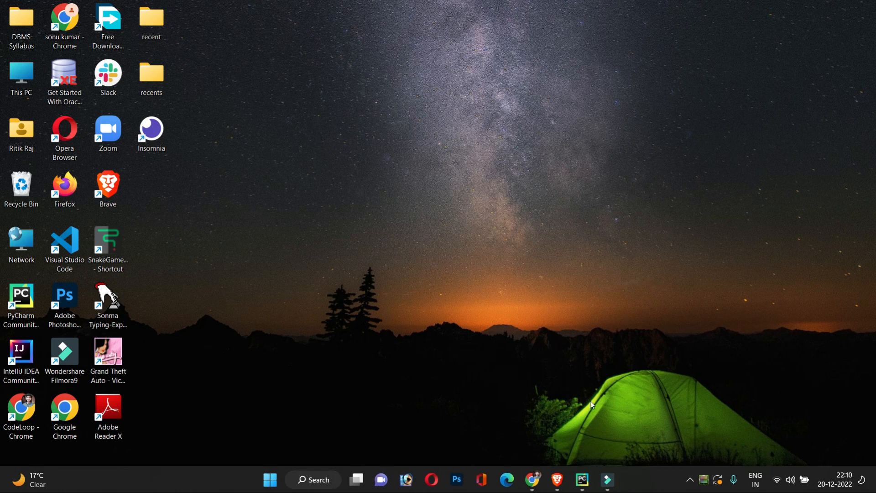
Bring up PyCharm on unsplash_download.py with the earlier run's image output visible
{"action": "left_click", "coordinate": [583, 480]}
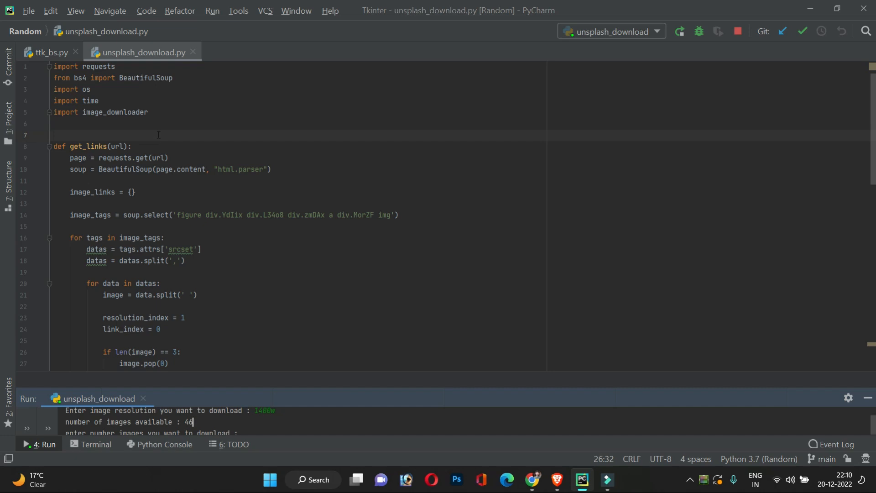
{"action": "left_click", "coordinate": [164, 126]}
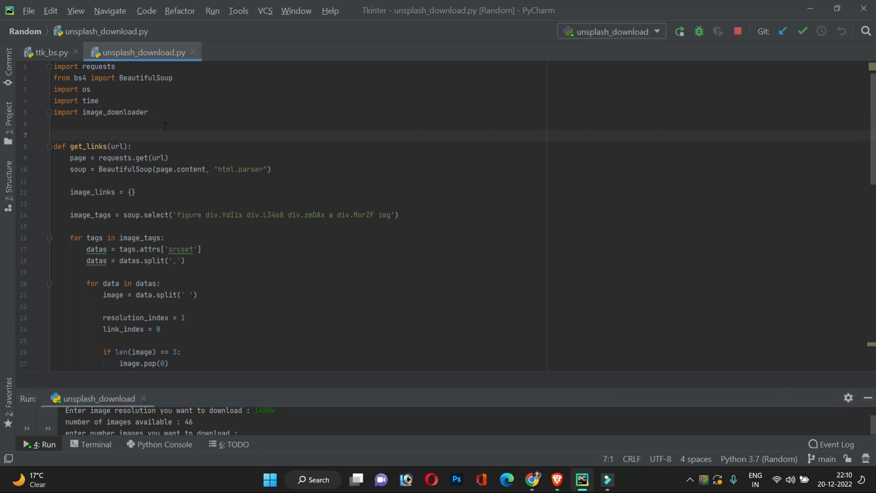
{"action": "left_click", "coordinate": [54, 135]}
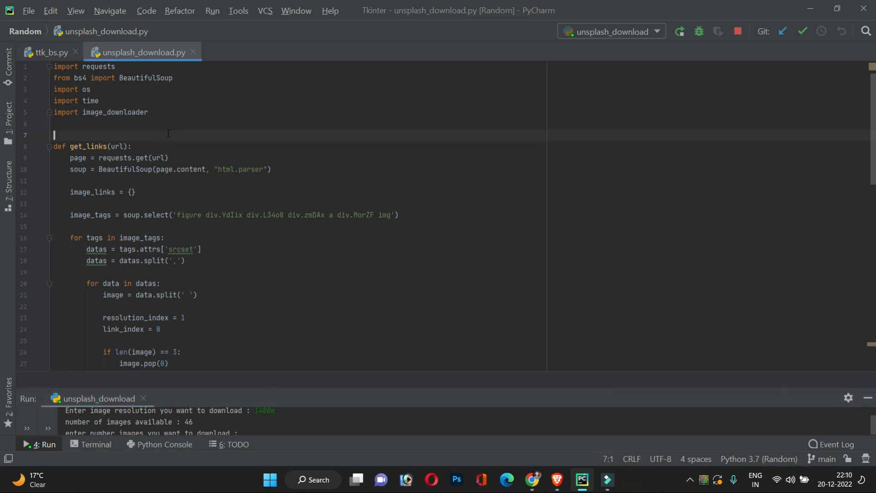
Stop and rerun the script, entering a search term and 1400w, then select the 46-image count
{"action": "left_click", "coordinate": [679, 31]}
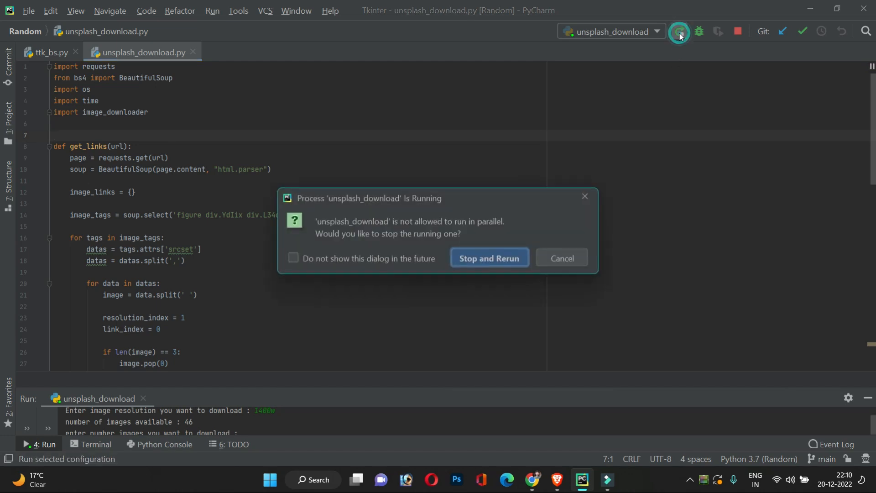
{"action": "left_click", "coordinate": [488, 257]}
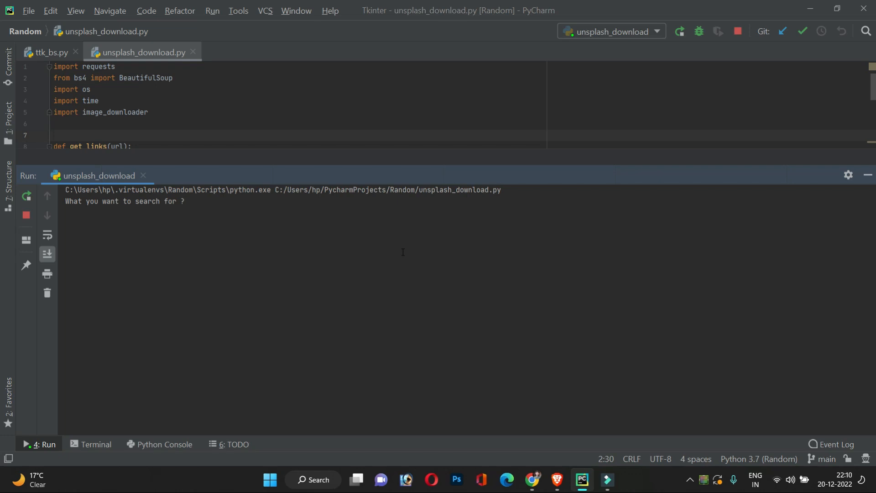
{"action": "type", "text": "nat"}
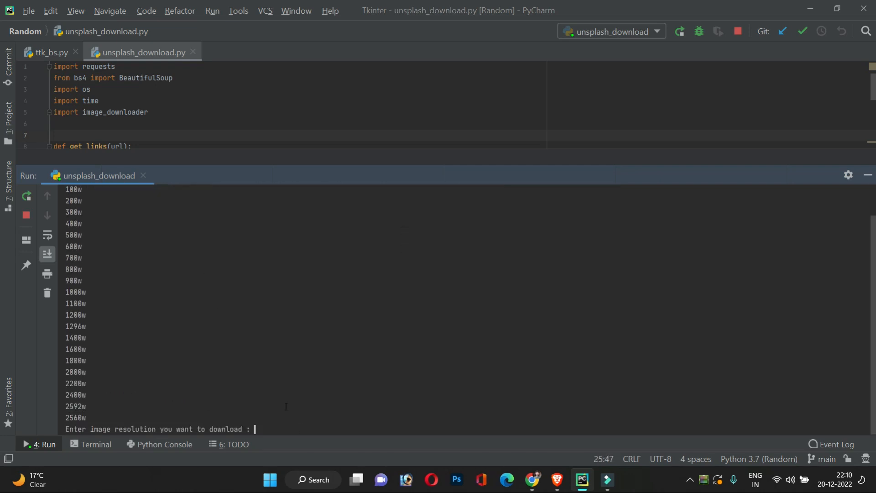
{"action": "type", "text": "1400w"}
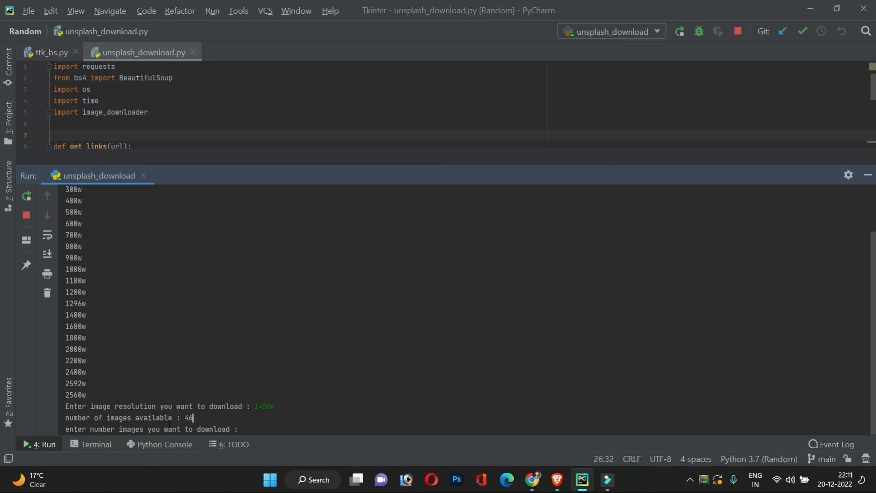
{"action": "double_click", "coordinate": [187, 418]}
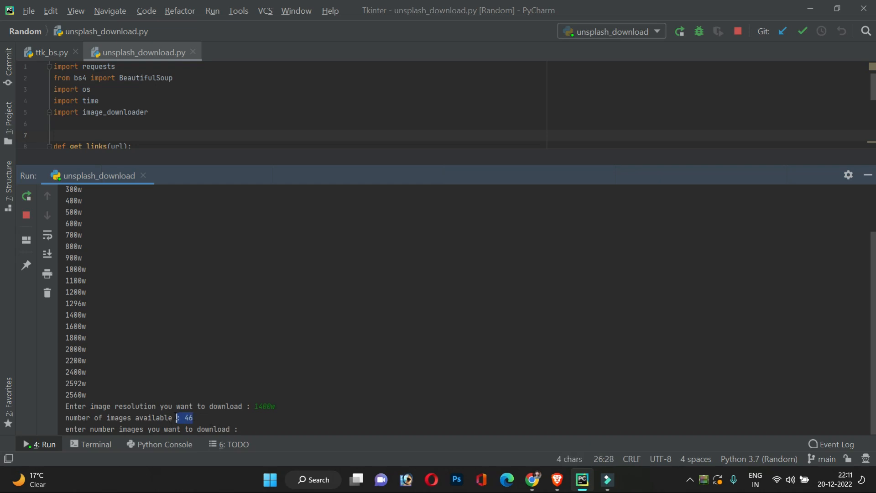
Open Unsplash in Chrome from the address-bar suggestion
{"action": "left_click", "coordinate": [531, 480]}
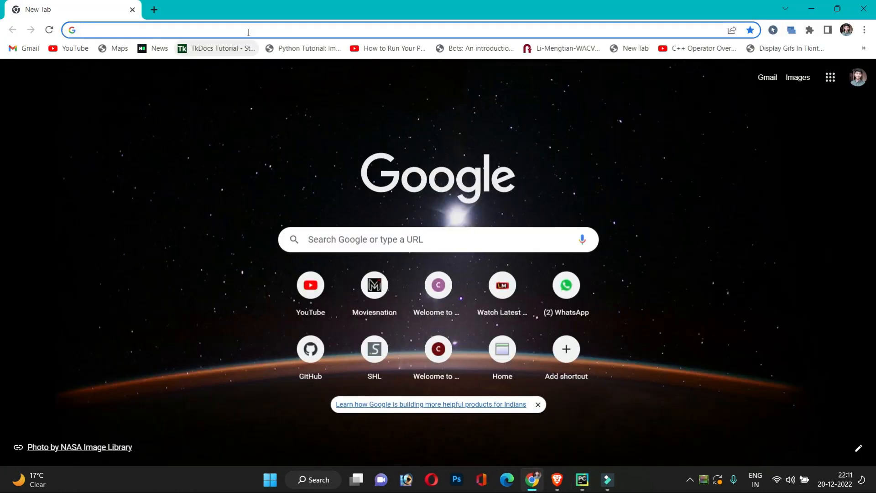
{"action": "type", "text": "unspa"}
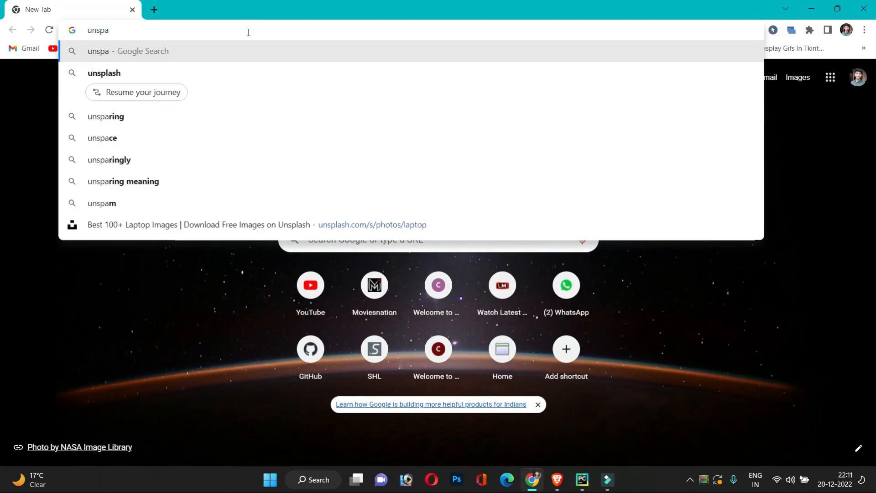
{"action": "left_click", "coordinate": [104, 72]}
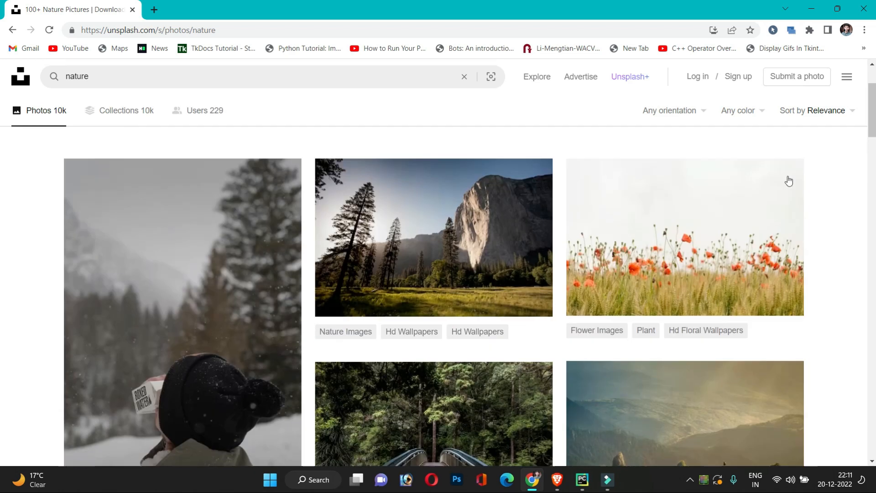
Scroll through the nature photo results, glance at PyCharm, and come back
{"action": "scroll", "scroll_direction": "down", "scroll_amount": 3}
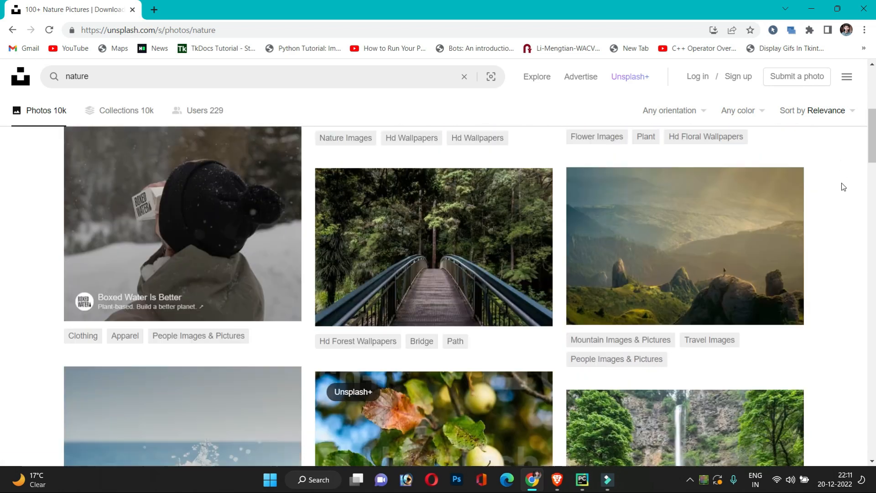
{"action": "scroll", "scroll_direction": "down", "scroll_amount": 3}
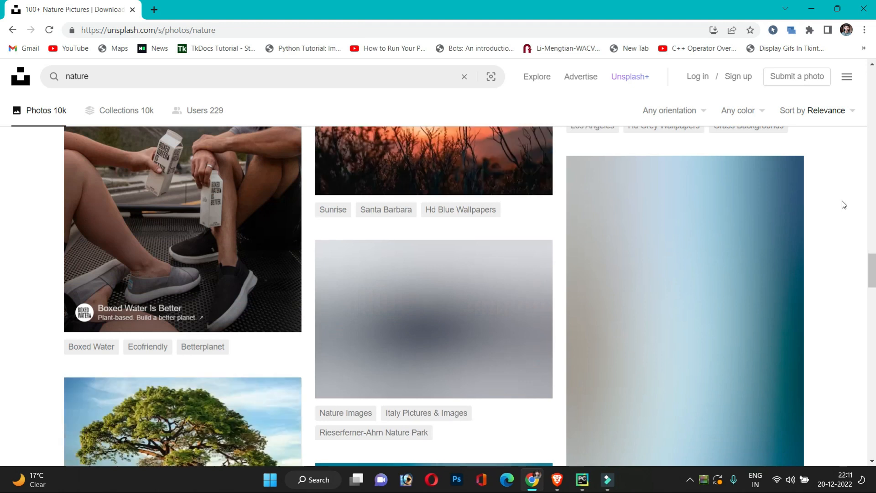
{"action": "scroll", "scroll_direction": "down", "scroll_amount": 3}
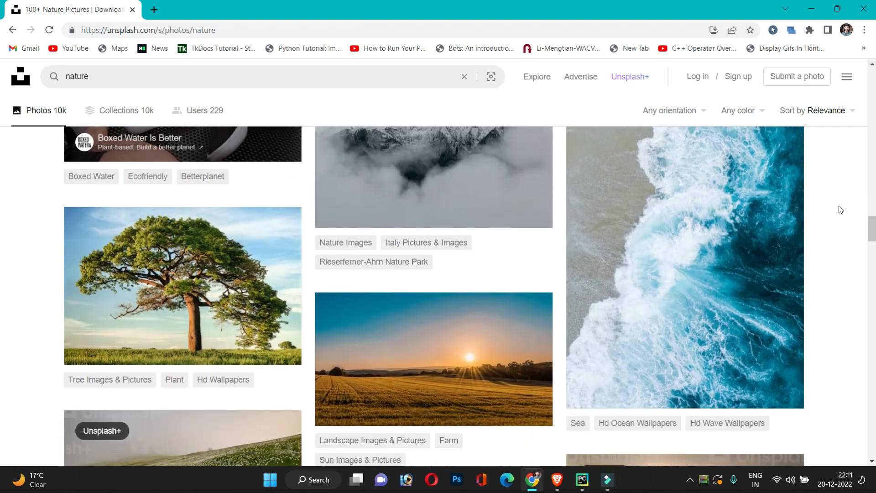
{"action": "scroll", "scroll_direction": "down", "scroll_amount": 3}
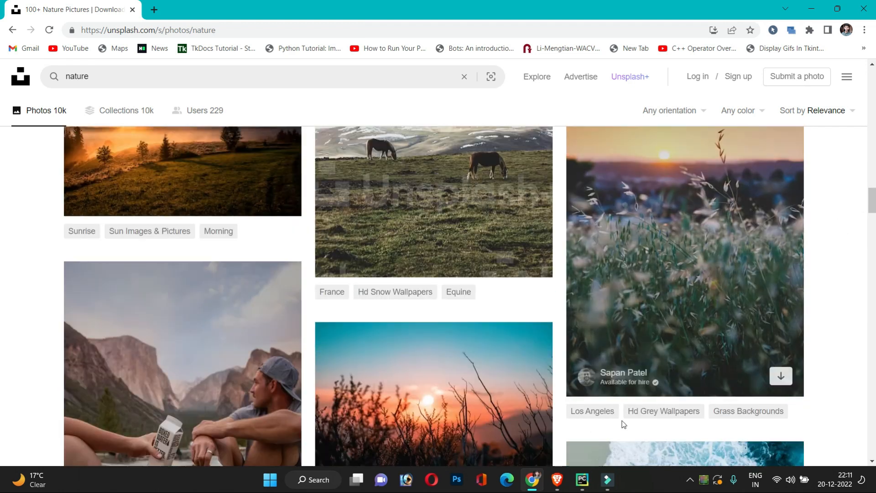
{"action": "left_click", "coordinate": [581, 479]}
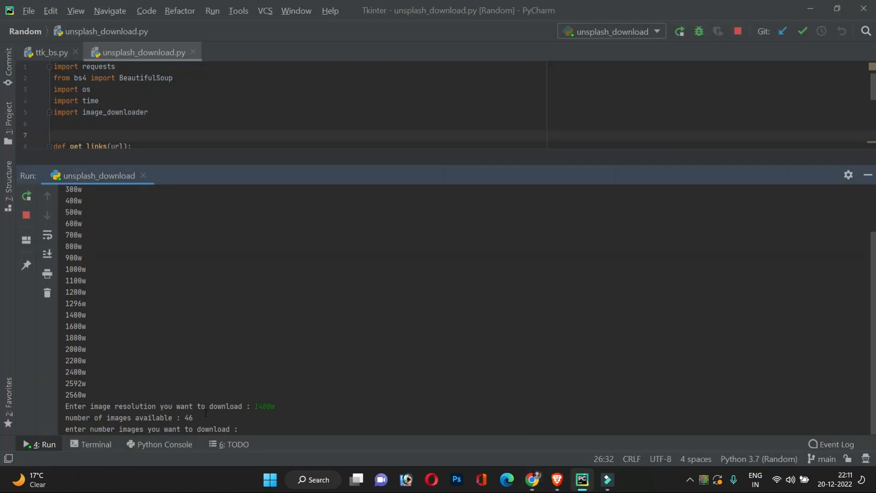
{"action": "left_click", "coordinate": [532, 480]}
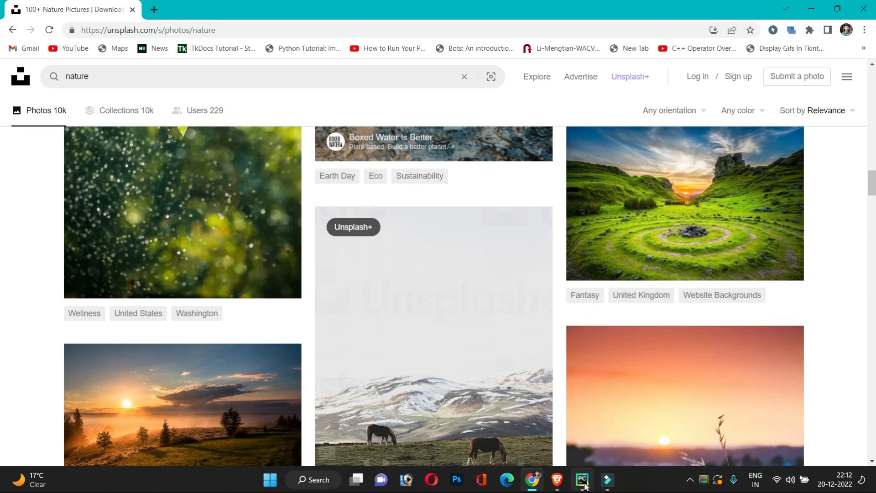
{"action": "left_click", "coordinate": [581, 479]}
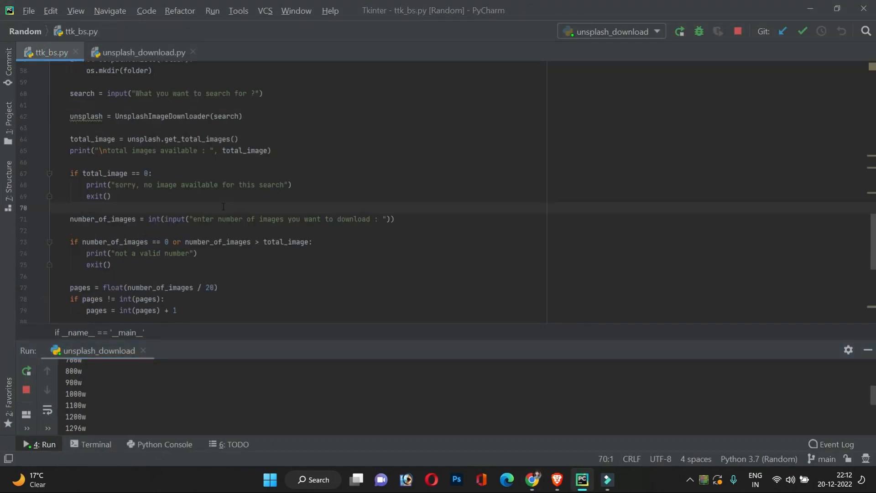
{"action": "mouse_move", "coordinate": [455, 362]}
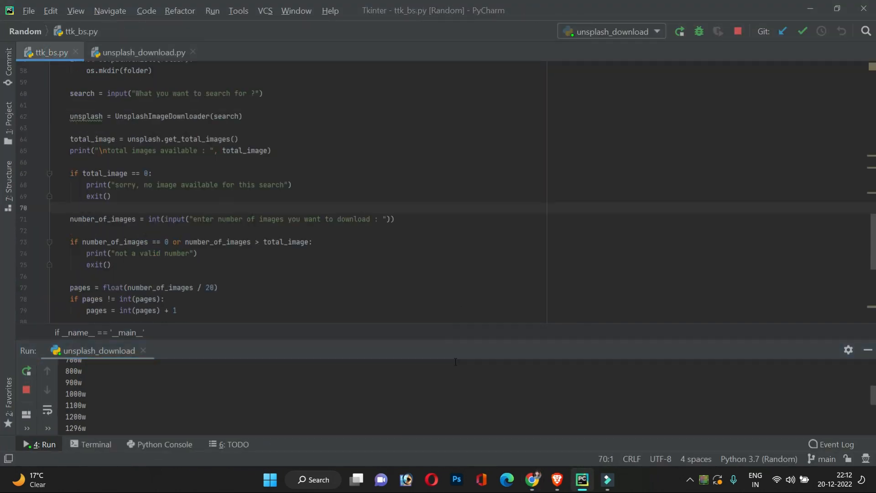
{"action": "left_click", "coordinate": [531, 483]}
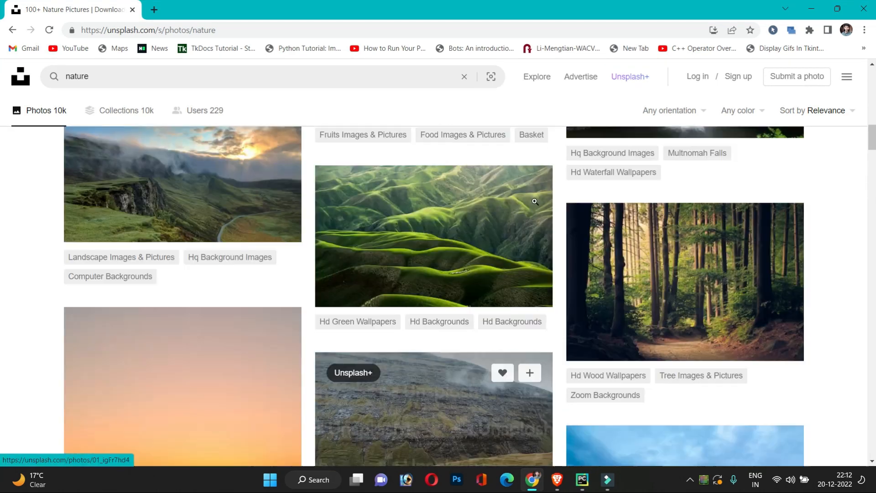
{"action": "scroll", "scroll_direction": "down", "scroll_amount": 3}
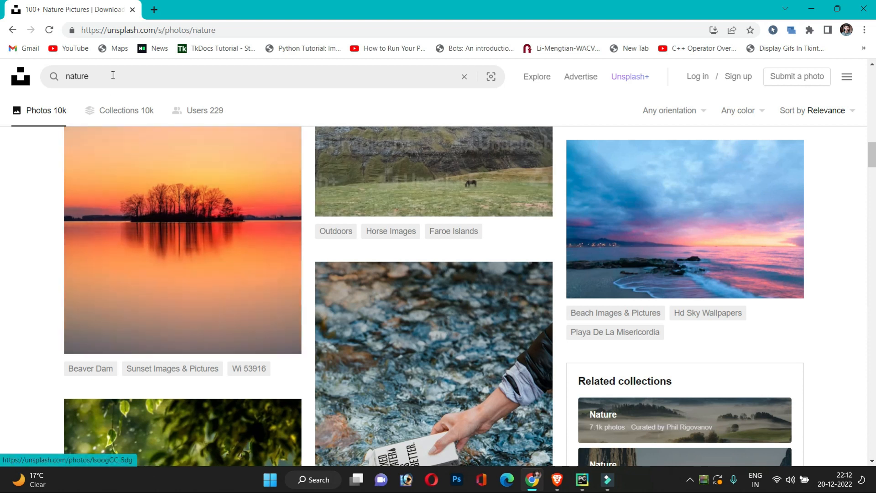
{"action": "mouse_move", "coordinate": [136, 75]}
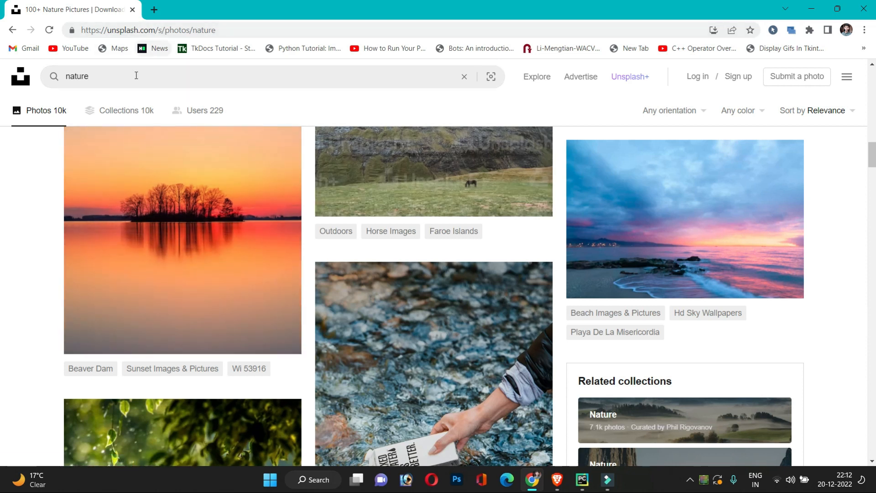
{"action": "mouse_move", "coordinate": [115, 83]}
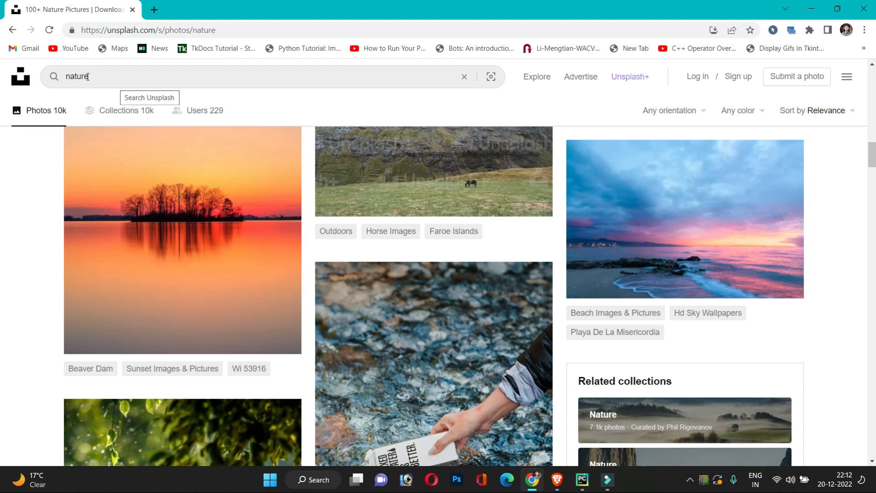
{"action": "scroll", "scroll_direction": "down", "scroll_amount": 3}
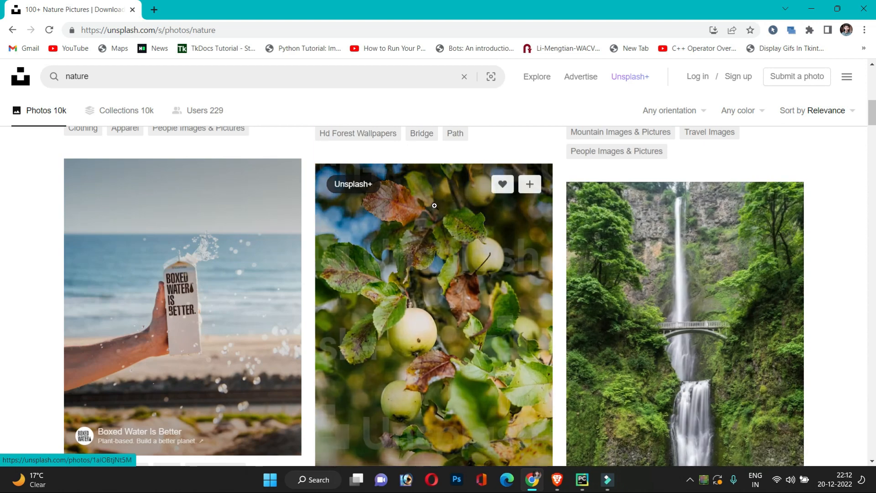
{"action": "mouse_move", "coordinate": [422, 133]}
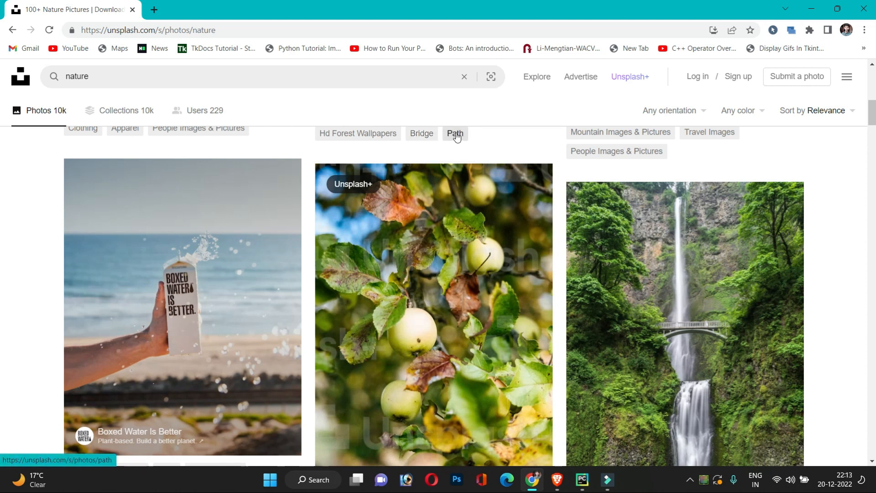
{"action": "mouse_move", "coordinate": [685, 321]}
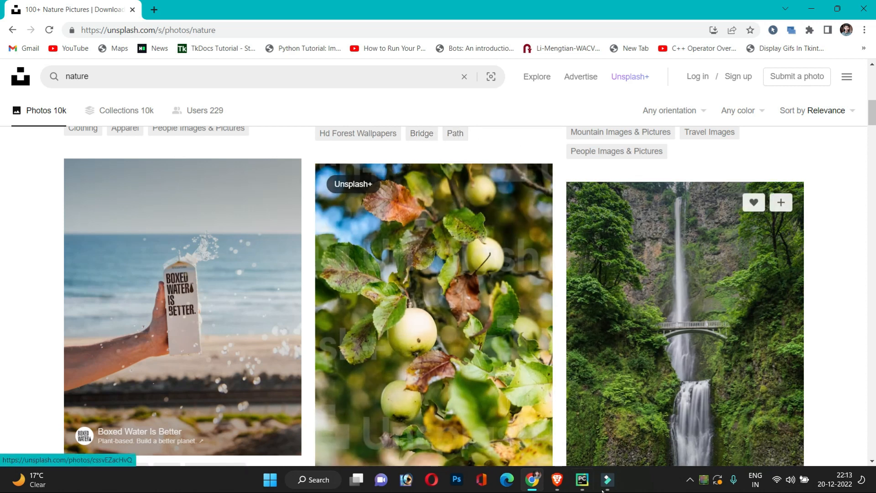
Run ttk_bs.py from its tab's context menu and search for 'nature'
{"action": "left_click", "coordinate": [581, 479]}
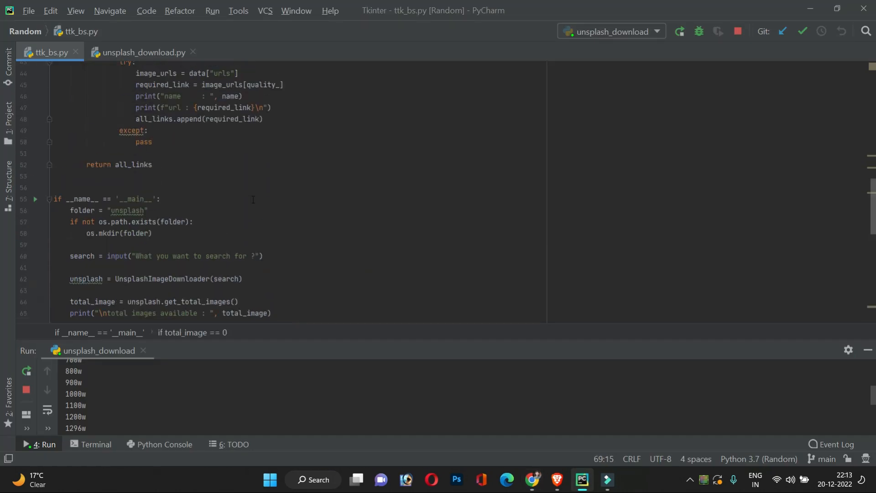
{"action": "right_click", "coordinate": [49, 52]}
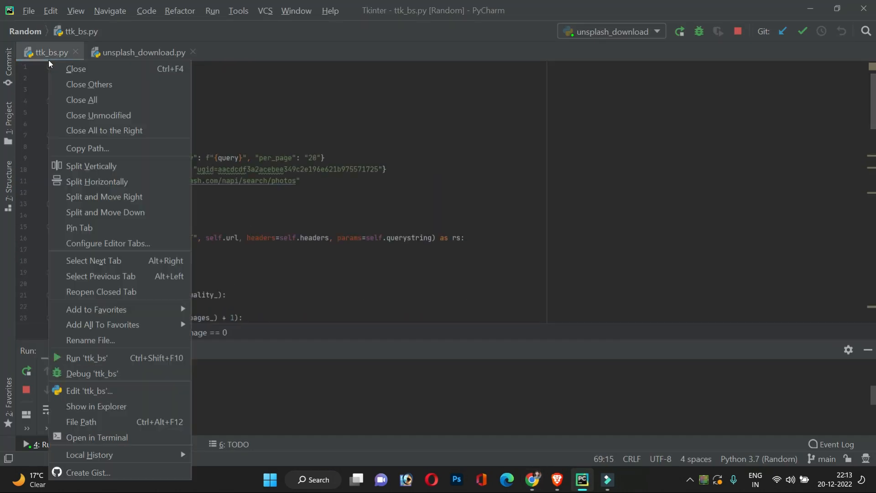
{"action": "left_click", "coordinate": [86, 358]}
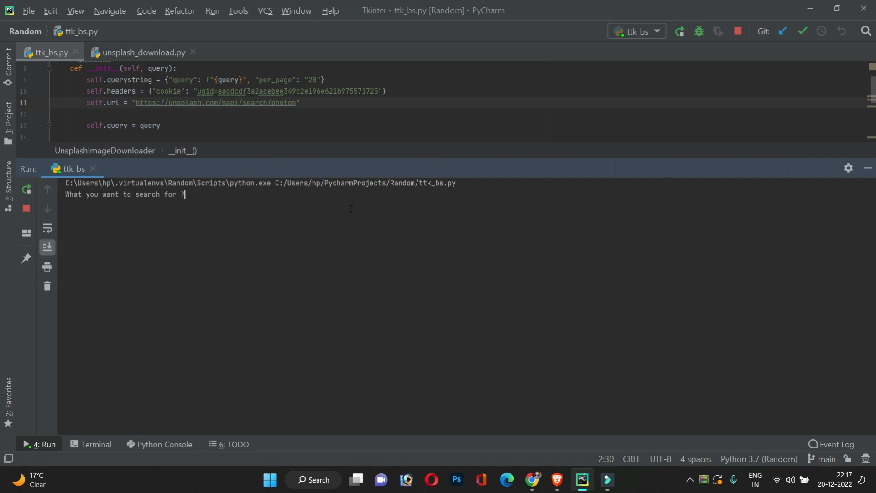
{"action": "type", "text": "nature"}
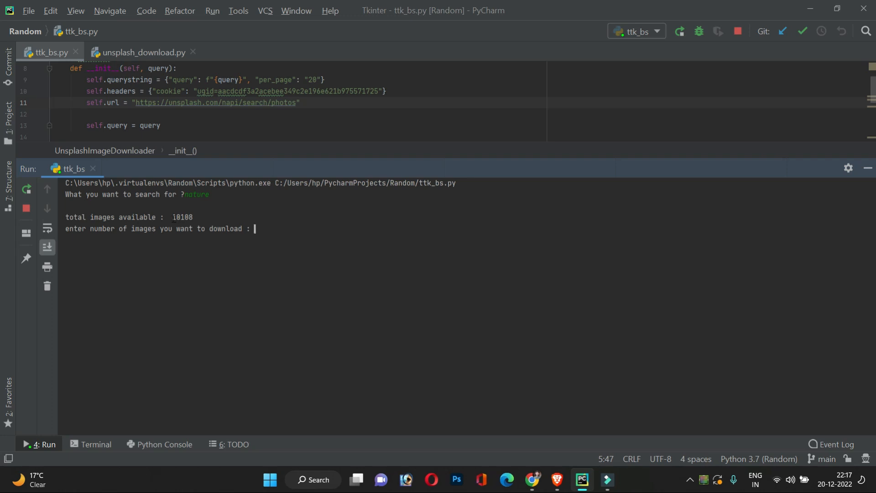
Answer the prompts with 50 images at 'regular' quality
{"action": "double_click", "coordinate": [181, 216]}
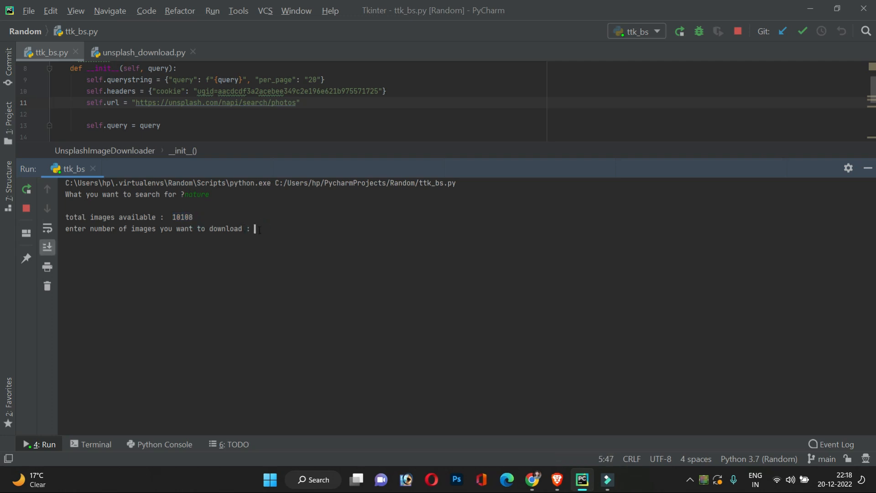
{"action": "type", "text": "50"}
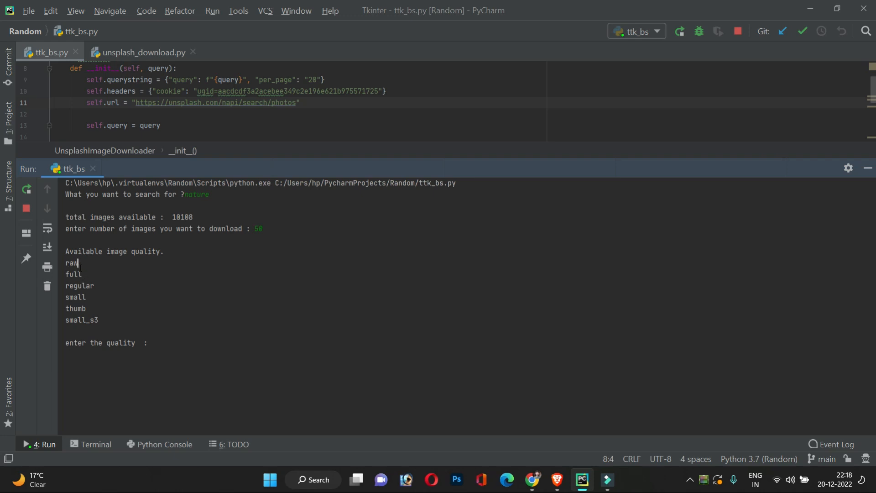
{"action": "double_click", "coordinate": [79, 286]}
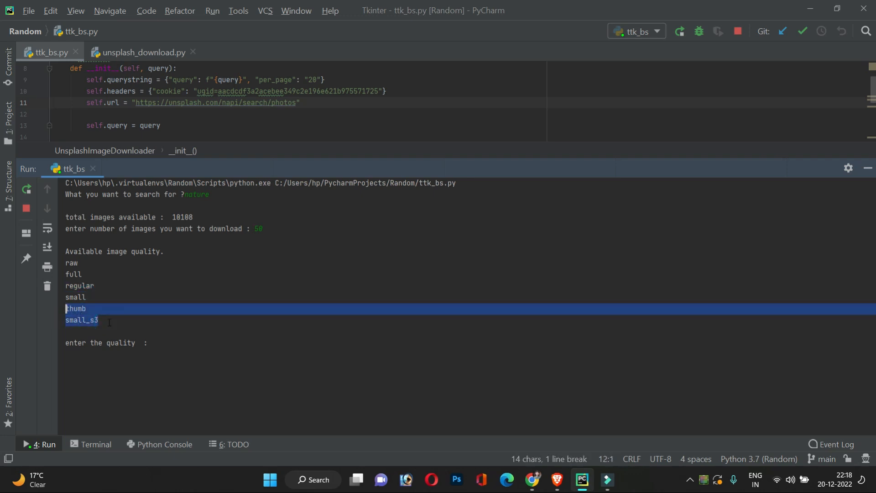
{"action": "type", "text": "regular"}
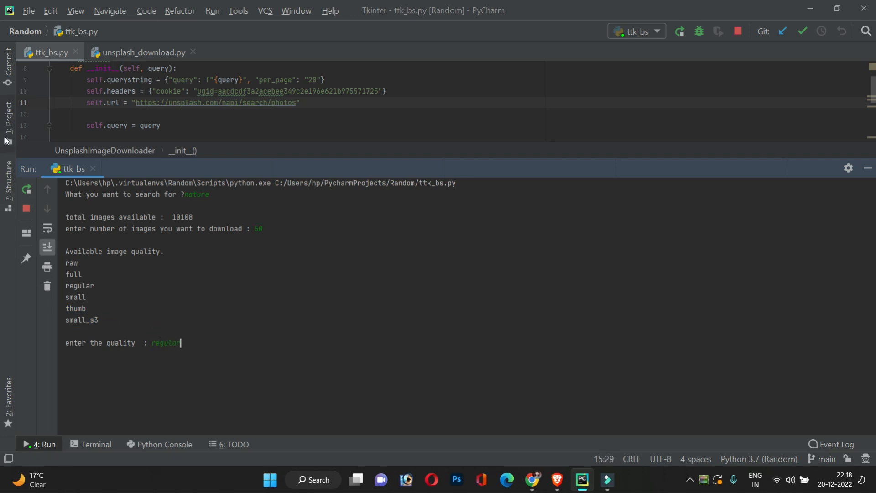
Show the unsplash folder in File Explorer, snap PyCharm beside it, and follow the download output
{"action": "left_click", "coordinate": [8, 123]}
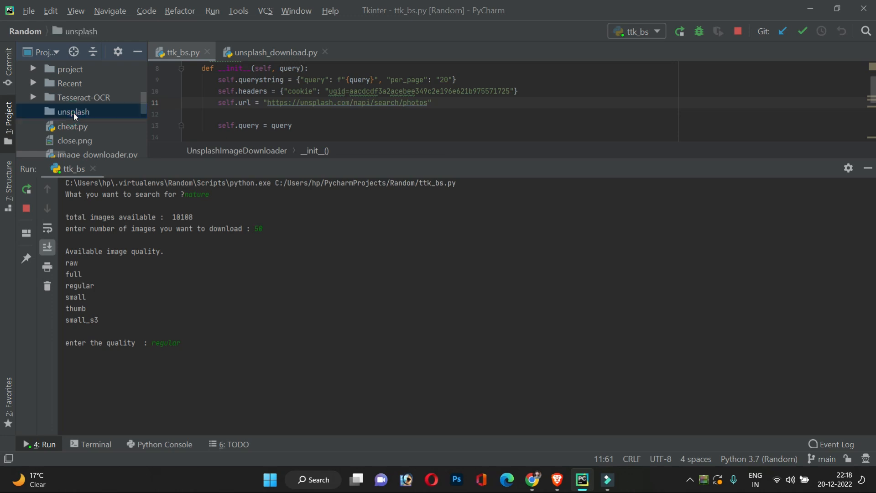
{"action": "left_click", "coordinate": [127, 352]}
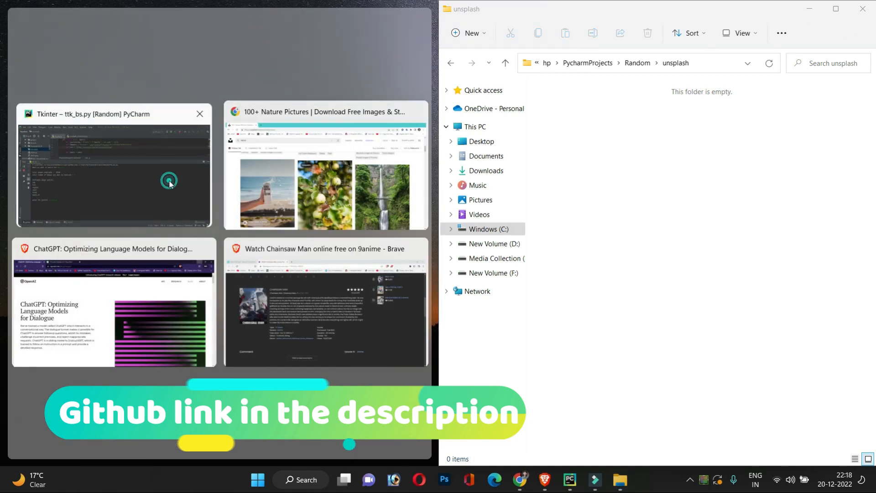
{"action": "left_click", "coordinate": [114, 166]}
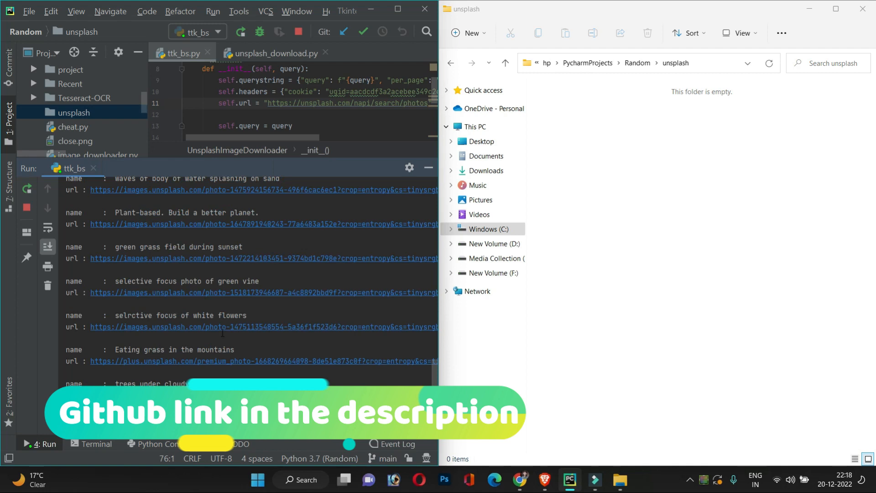
{"action": "scroll", "scroll_direction": "down", "scroll_amount": 3}
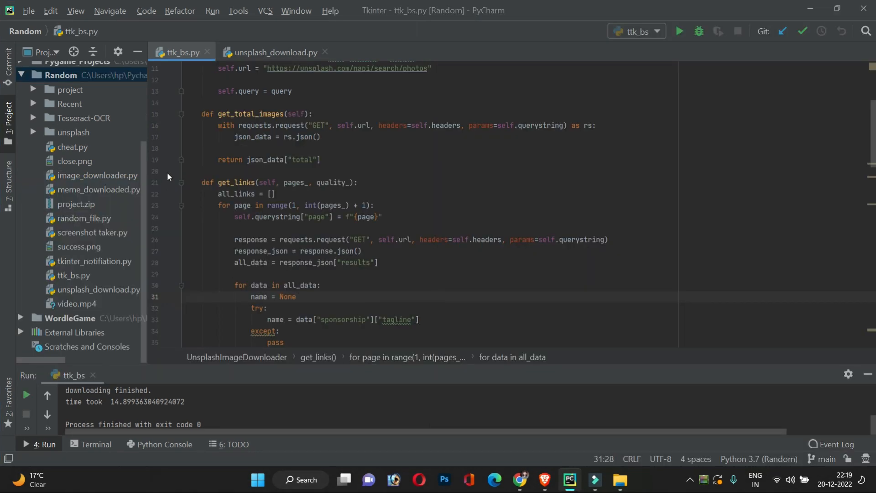
Reload the Unsplash nature page and view the photos?query=nature response showing total 10108
{"action": "left_click", "coordinate": [545, 484]}
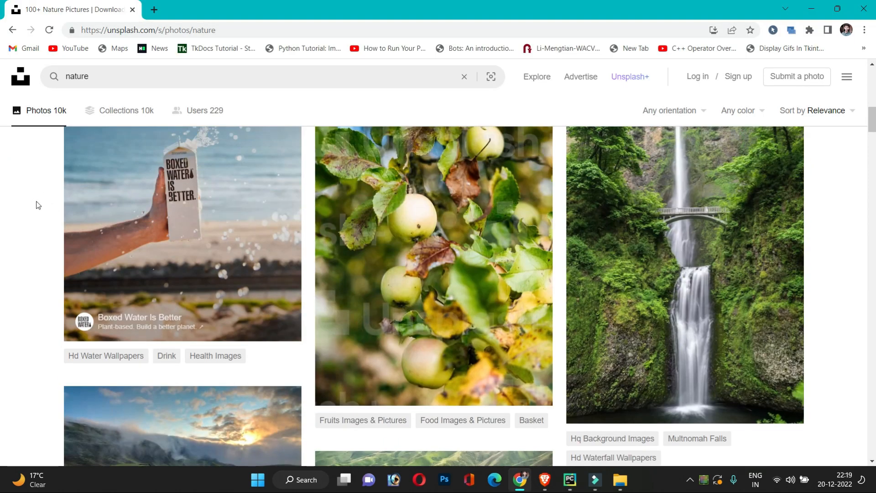
{"action": "mouse_move", "coordinate": [641, 179]}
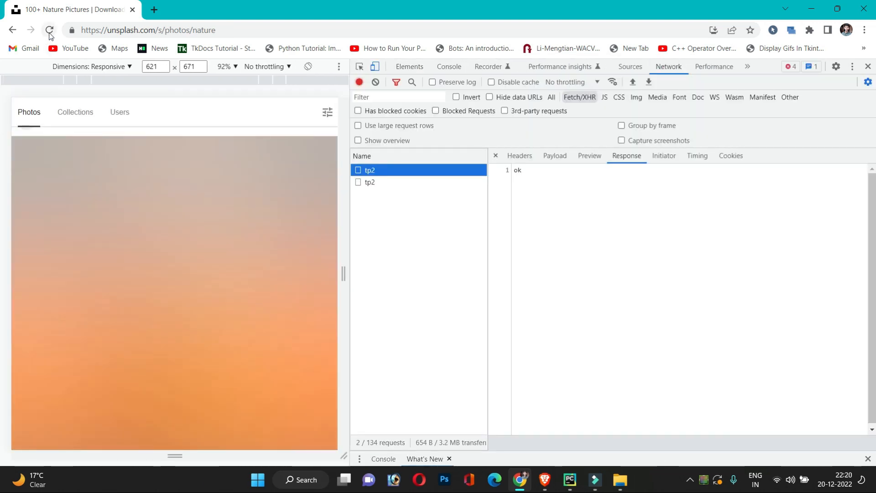
{"action": "left_click", "coordinate": [49, 30]}
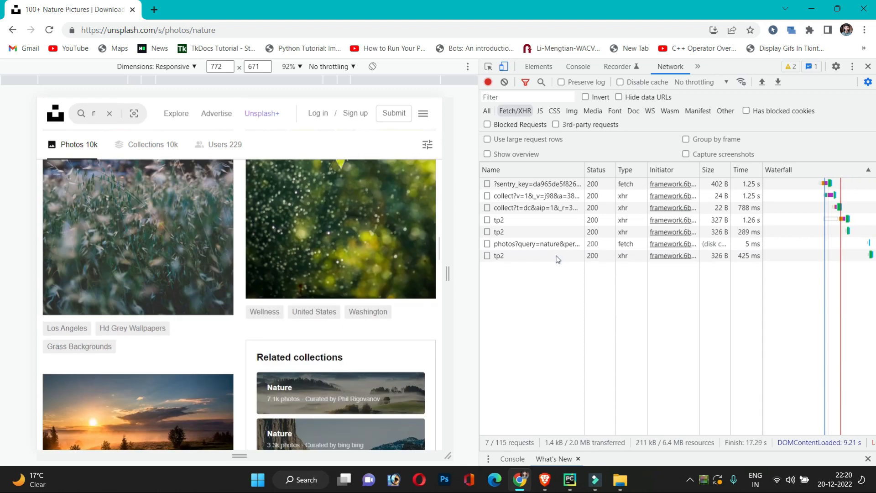
{"action": "left_click", "coordinate": [534, 243]}
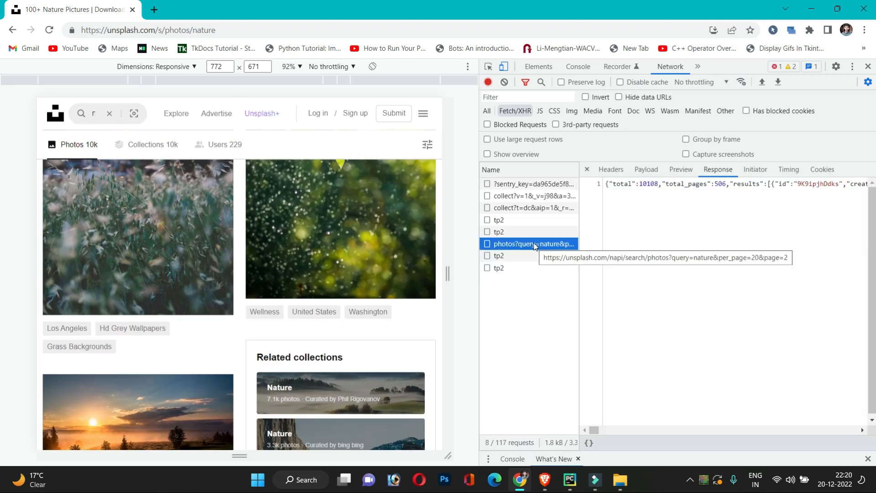
{"action": "mouse_move", "coordinate": [655, 192]}
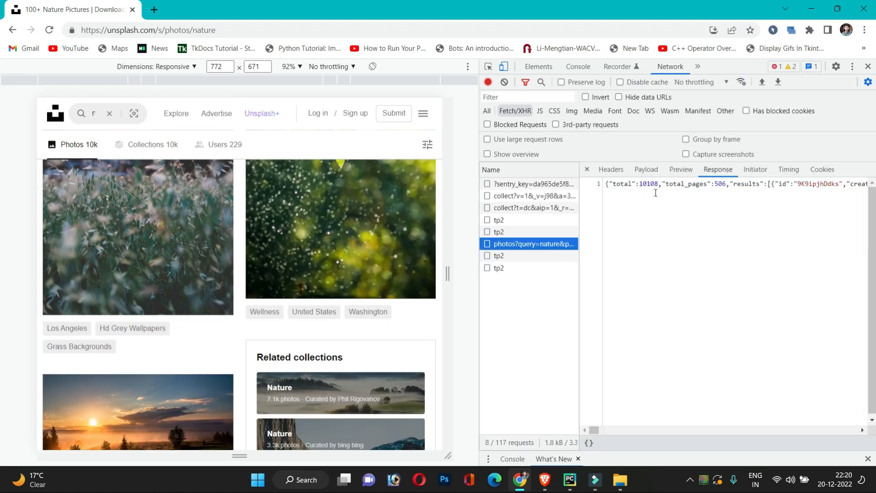
{"action": "mouse_move", "coordinate": [501, 250]}
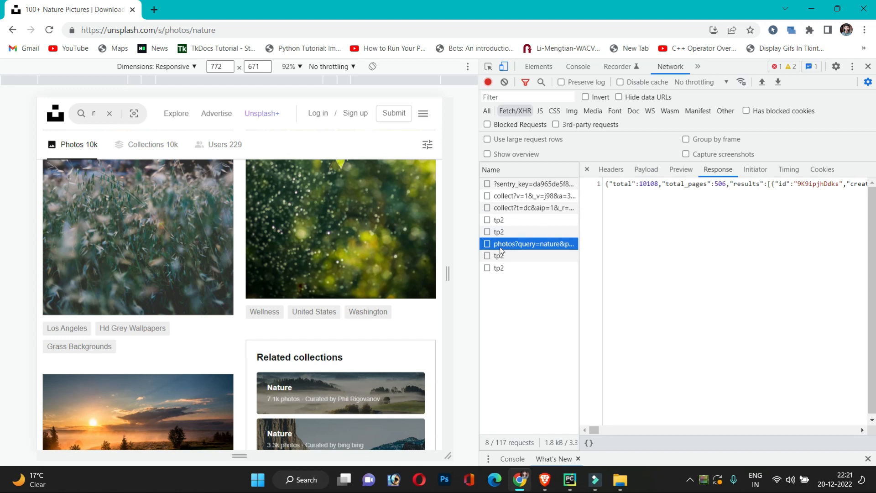
{"action": "mouse_move", "coordinate": [532, 244]}
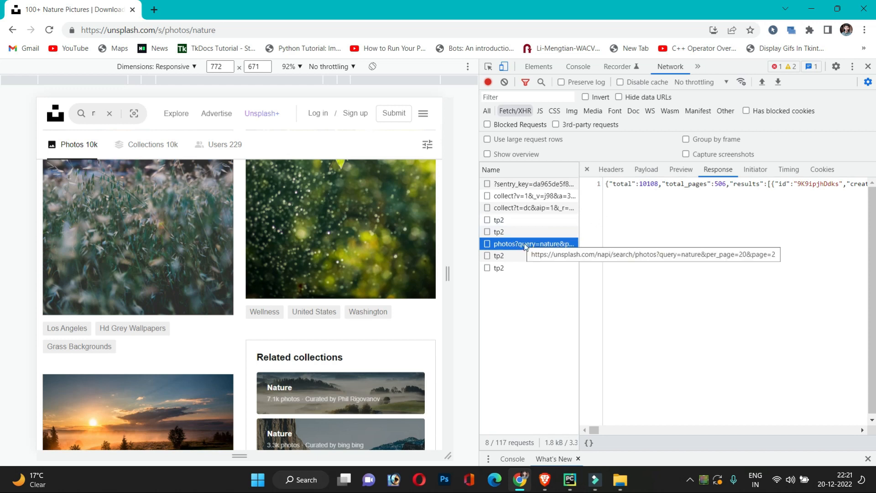
{"action": "mouse_move", "coordinate": [704, 187]}
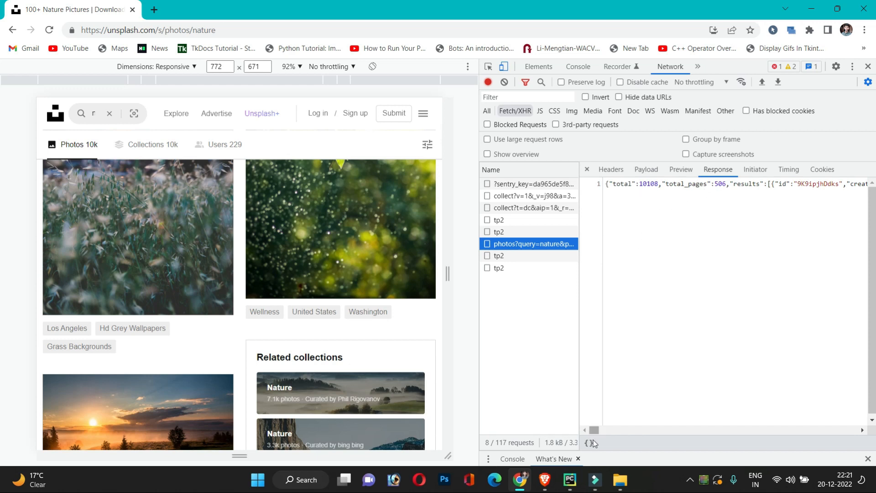
Pretty-print the search JSON, scroll through its image urls, and right-click the request
{"action": "left_click", "coordinate": [590, 444]}
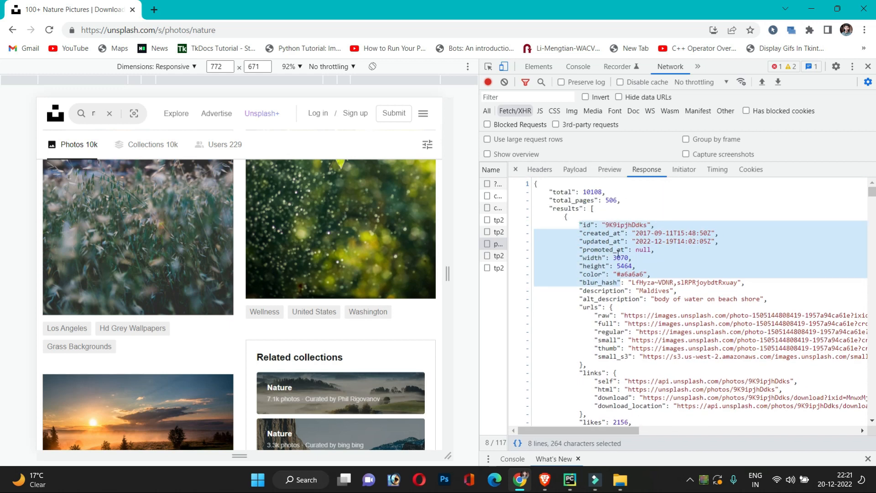
{"action": "scroll", "scroll_direction": "down", "scroll_amount": 3}
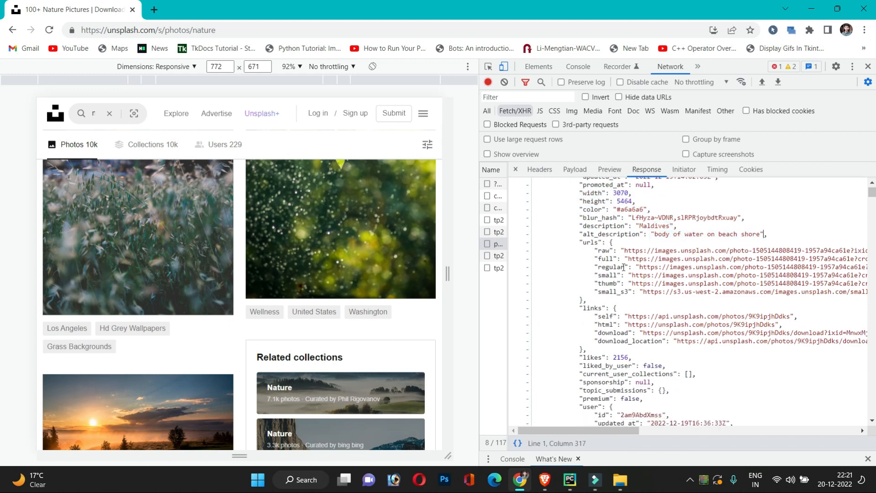
{"action": "scroll", "scroll_direction": "down", "scroll_amount": 3}
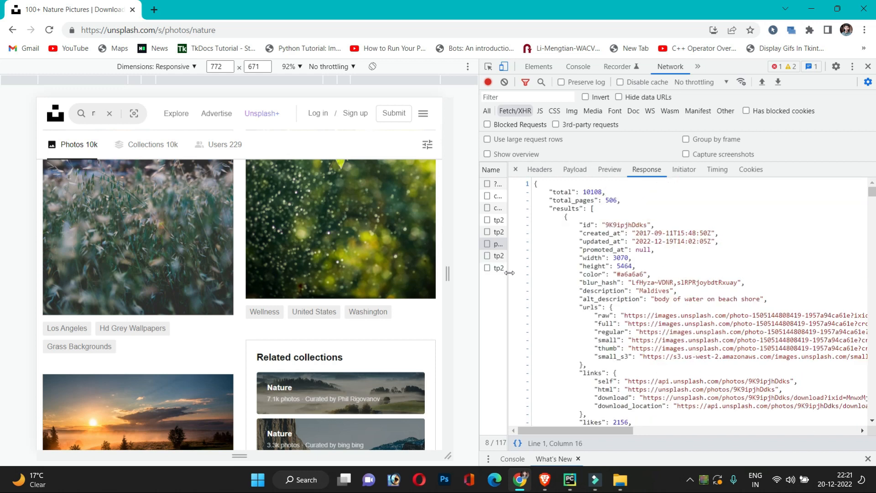
{"action": "right_click", "coordinate": [541, 243]}
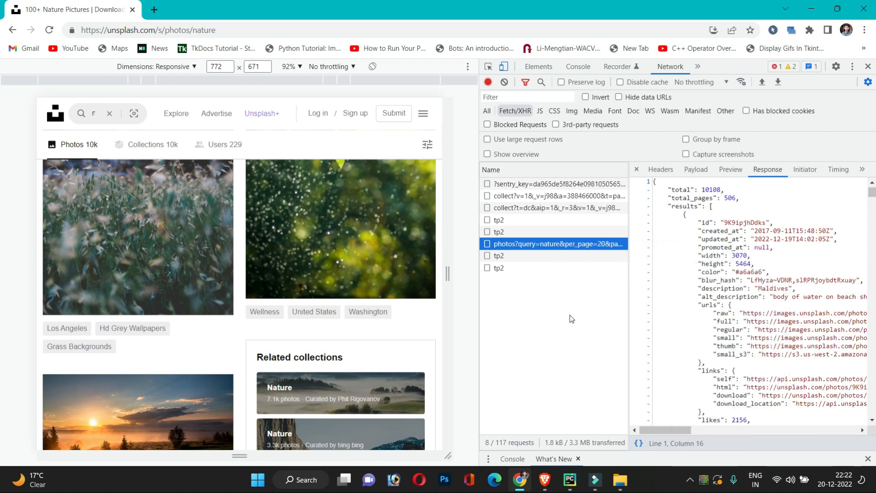
{"action": "mouse_move", "coordinate": [540, 313]}
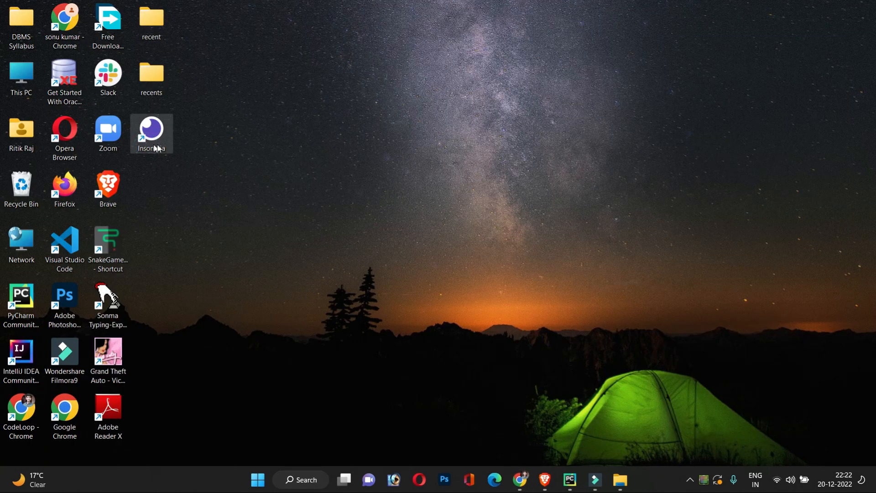
Launch Insomnia and send the napi nature search (per_page 20, page 2) for 200 OK
{"action": "double_click", "coordinate": [150, 133]}
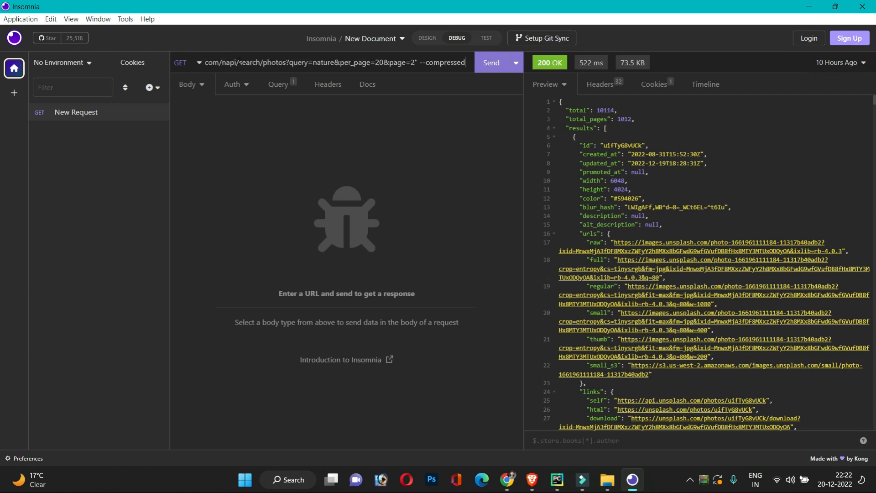
{"action": "left_click", "coordinate": [490, 62]}
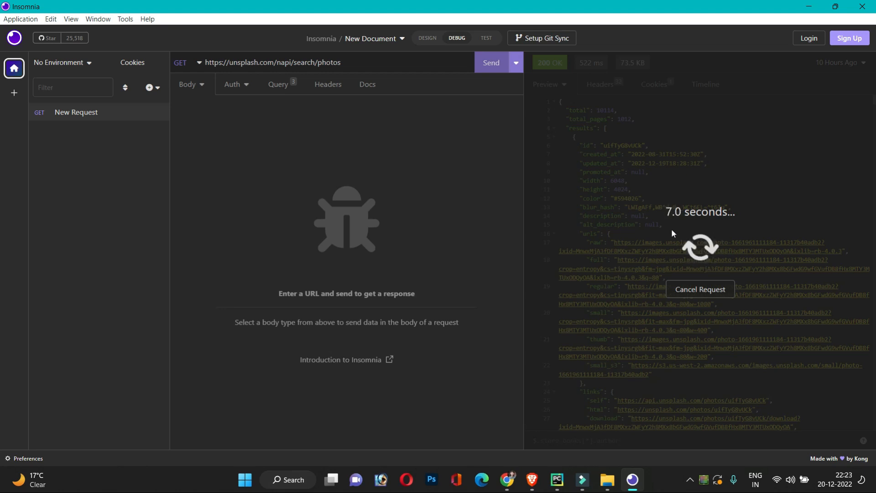
{"action": "left_click", "coordinate": [490, 62]}
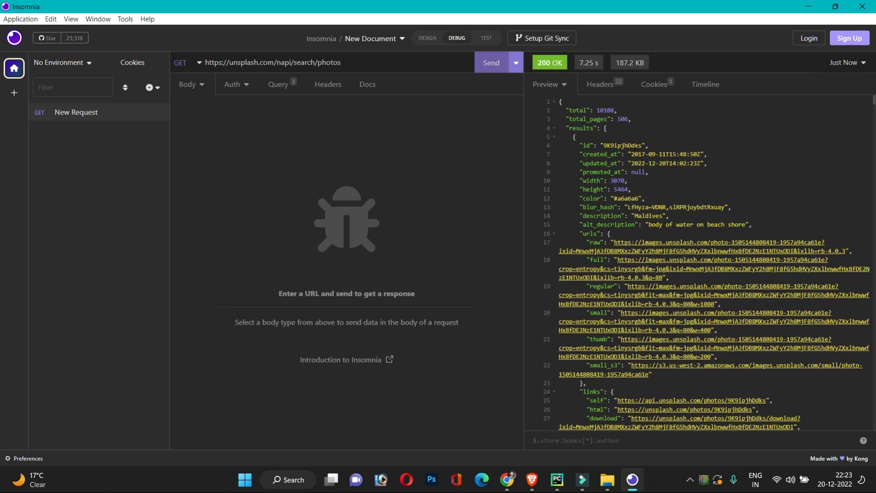
{"action": "mouse_move", "coordinate": [333, 85]}
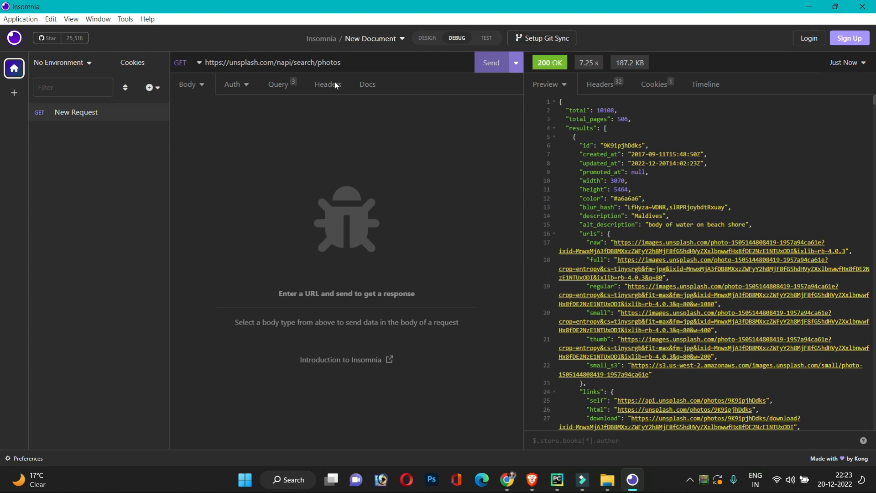
{"action": "left_click", "coordinate": [278, 84]}
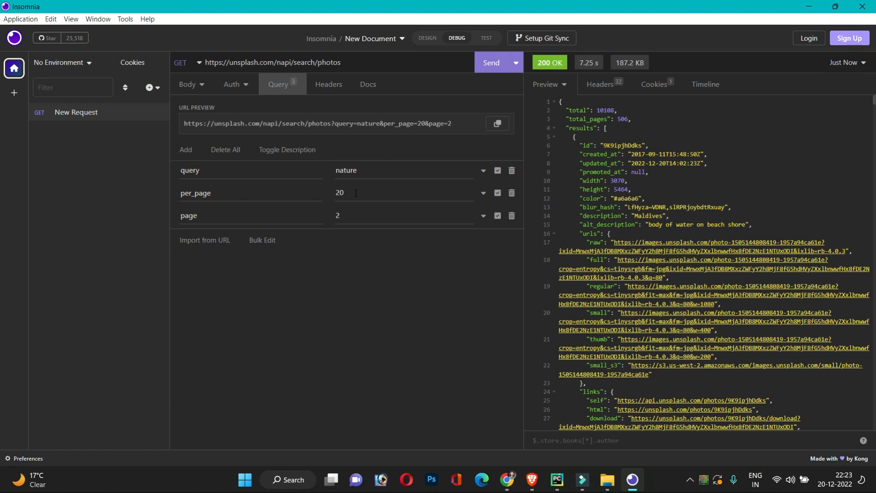
{"action": "mouse_move", "coordinate": [451, 158]}
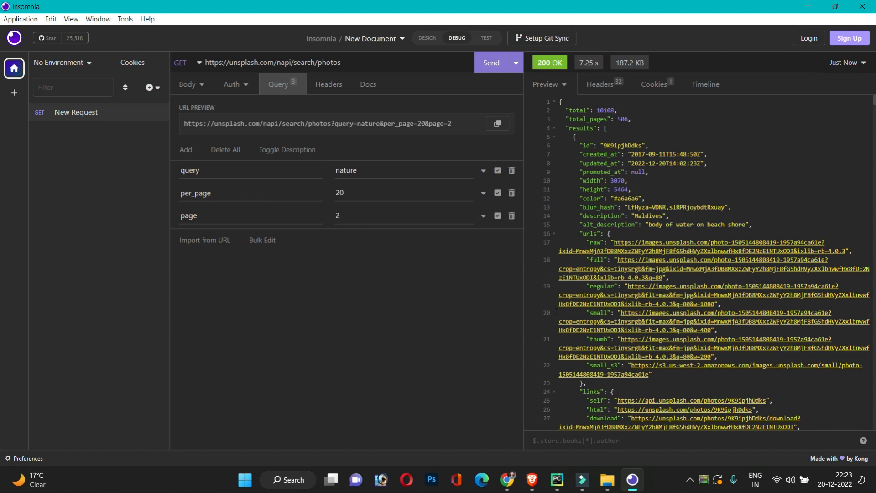
{"action": "left_click", "coordinate": [555, 484]}
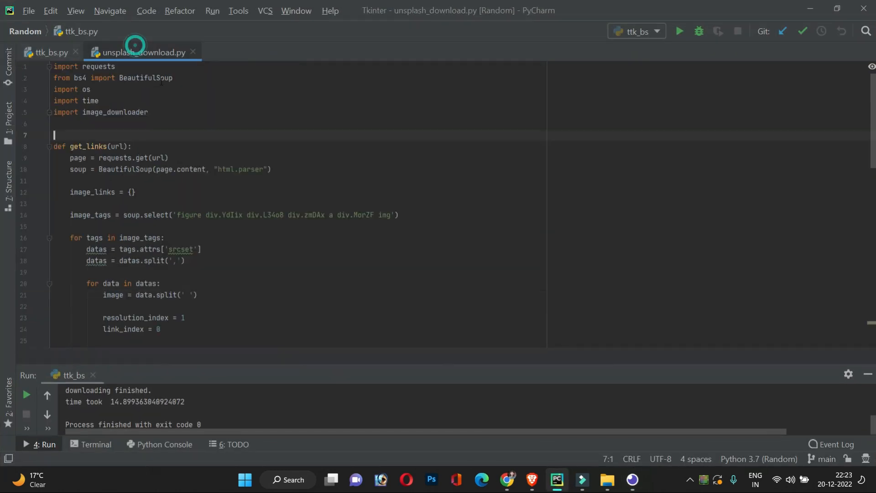
{"action": "scroll", "scroll_direction": "down", "scroll_amount": 3}
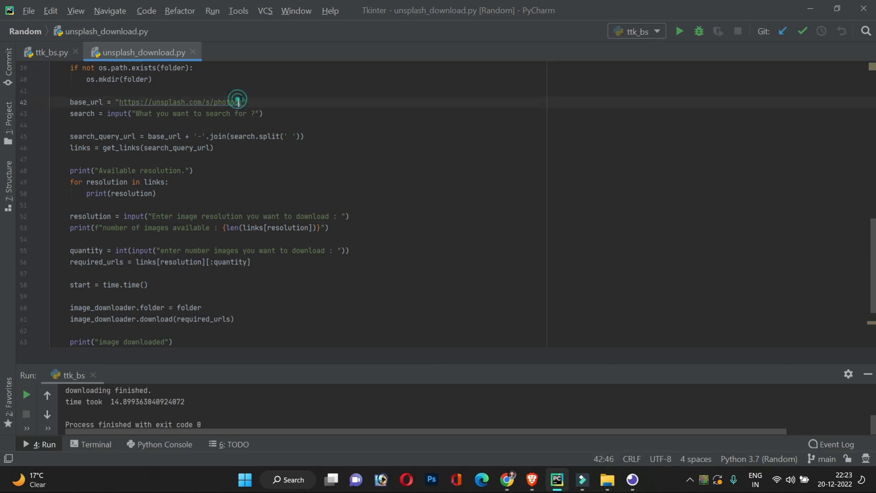
{"action": "scroll", "scroll_direction": "up", "scroll_amount": 3}
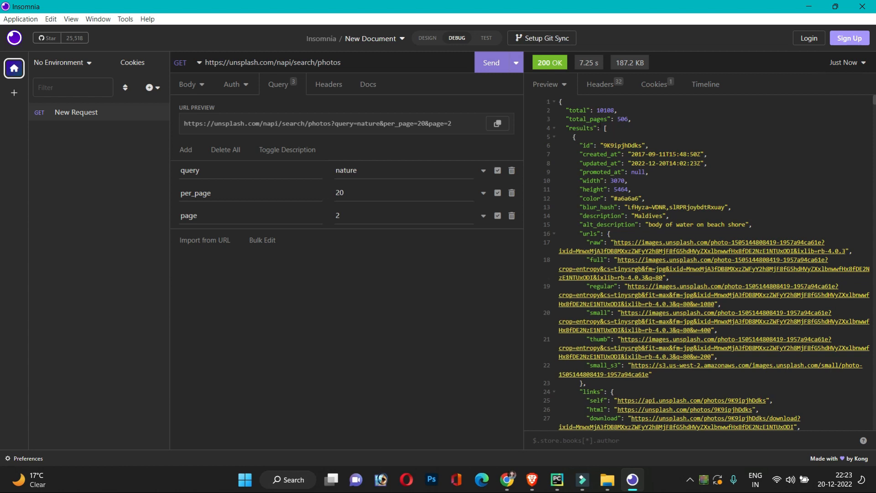
{"action": "left_click", "coordinate": [555, 484]}
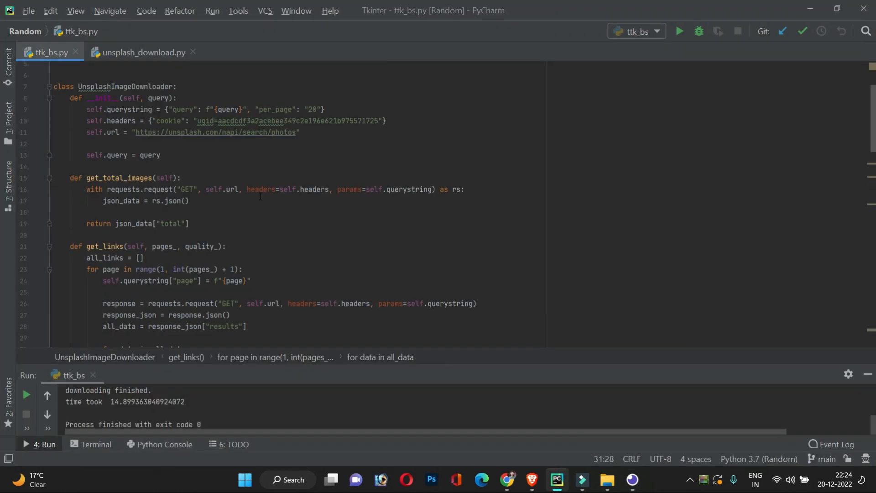
{"action": "scroll", "scroll_direction": "up", "scroll_amount": 3}
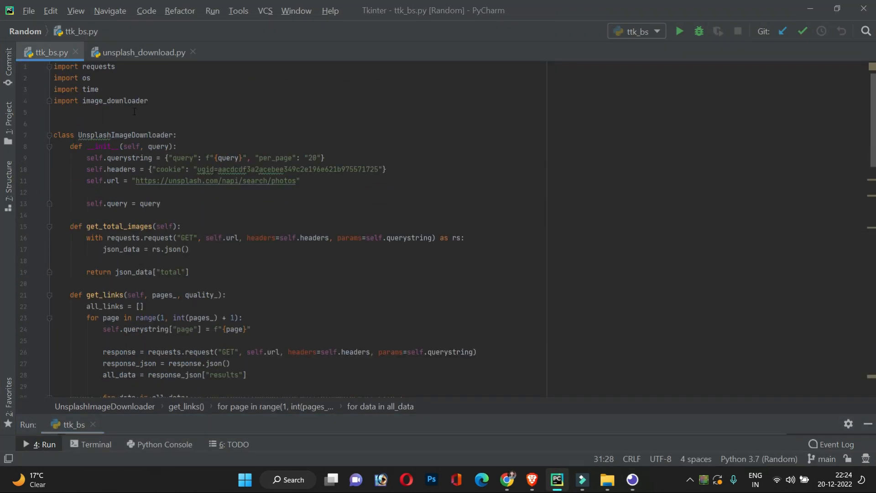
{"action": "left_click", "coordinate": [181, 134]}
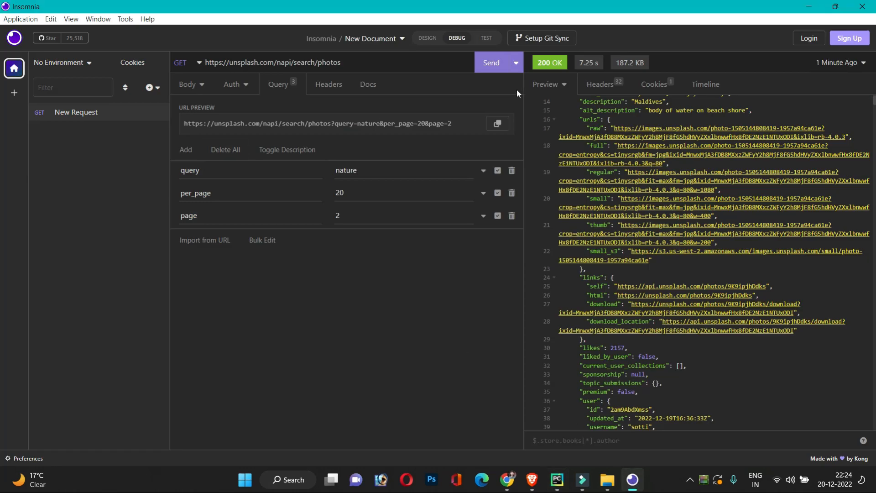
Generate Python Requests client code for the nature search, then switch back to PyCharm
{"action": "left_click", "coordinate": [520, 63]}
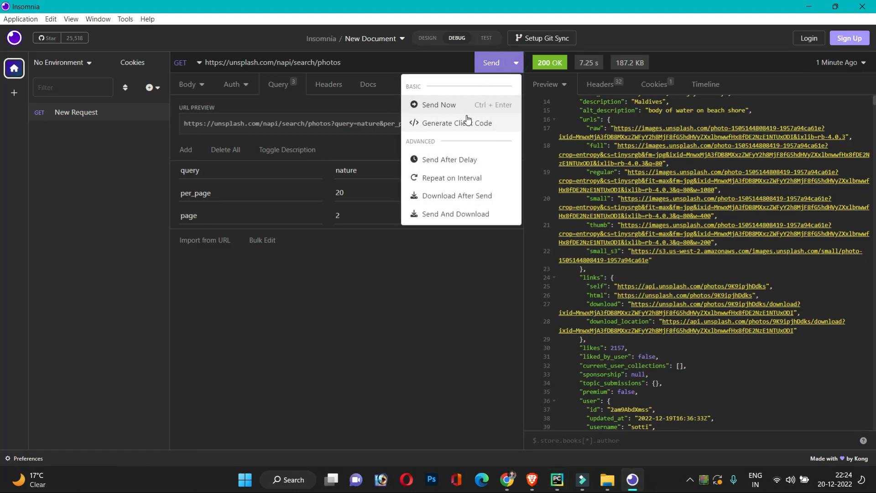
{"action": "mouse_move", "coordinate": [484, 124]}
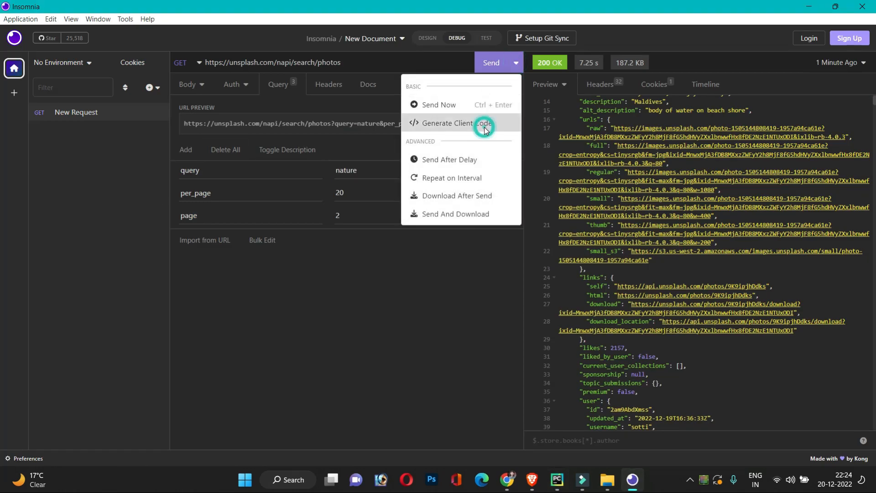
{"action": "left_click", "coordinate": [450, 123]}
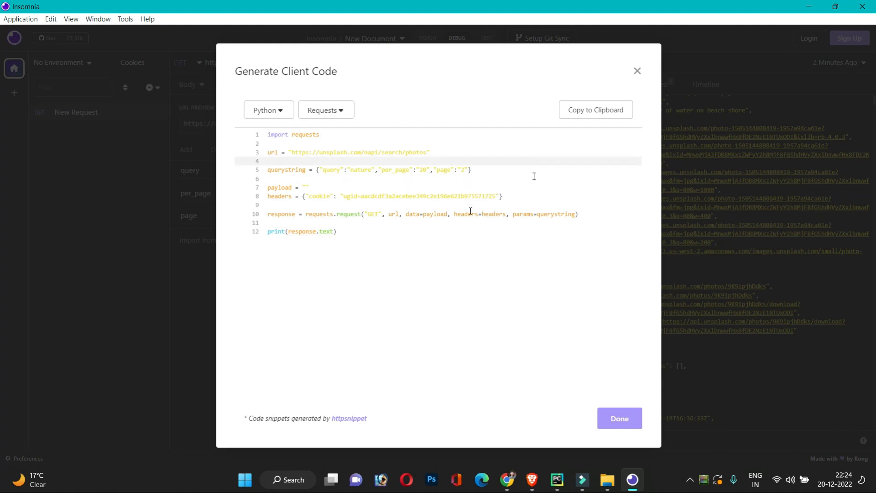
{"action": "left_click", "coordinate": [556, 485]}
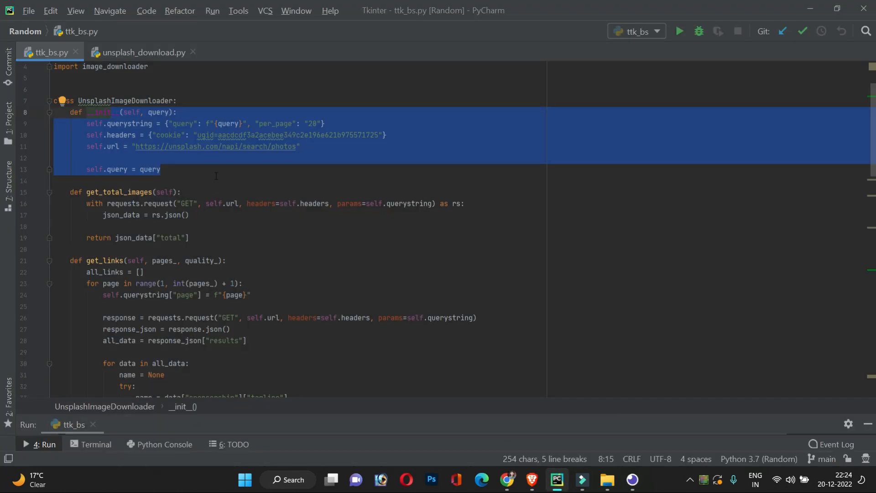
Trace get_total_images and its returned total, comparing it briefly against Insomnia
{"action": "left_click", "coordinate": [177, 112]}
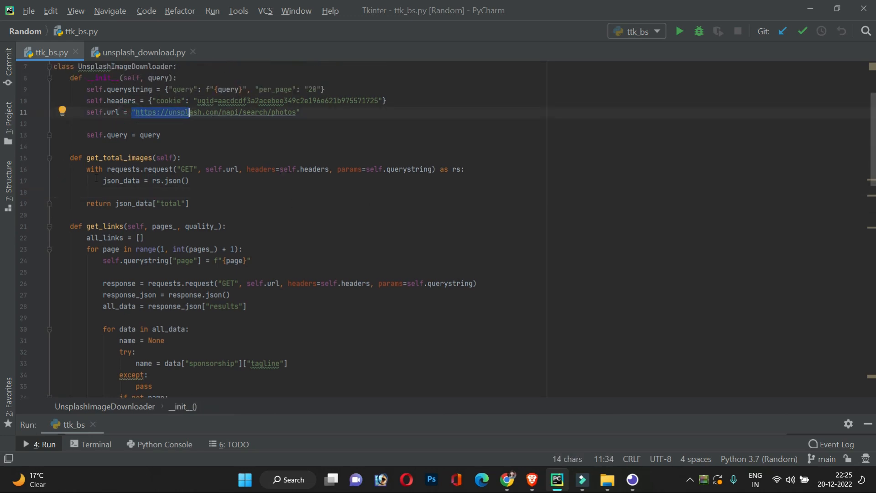
{"action": "left_click", "coordinate": [73, 193]}
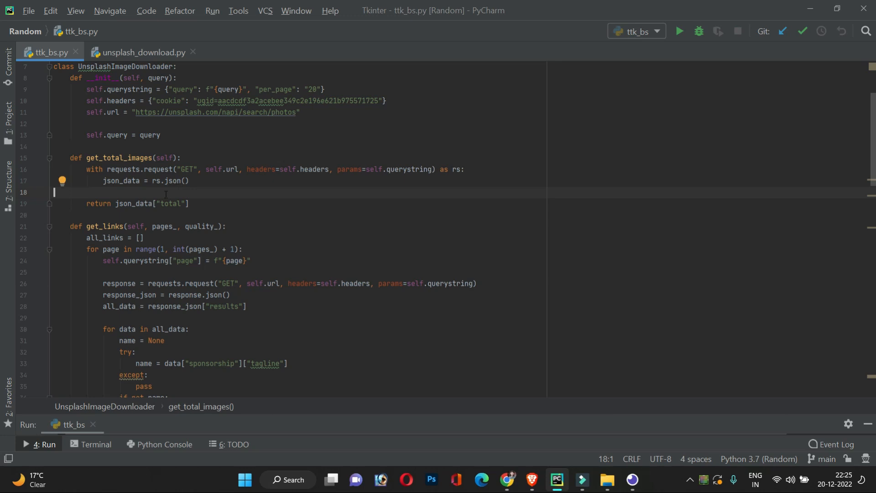
{"action": "left_click", "coordinate": [160, 204]}
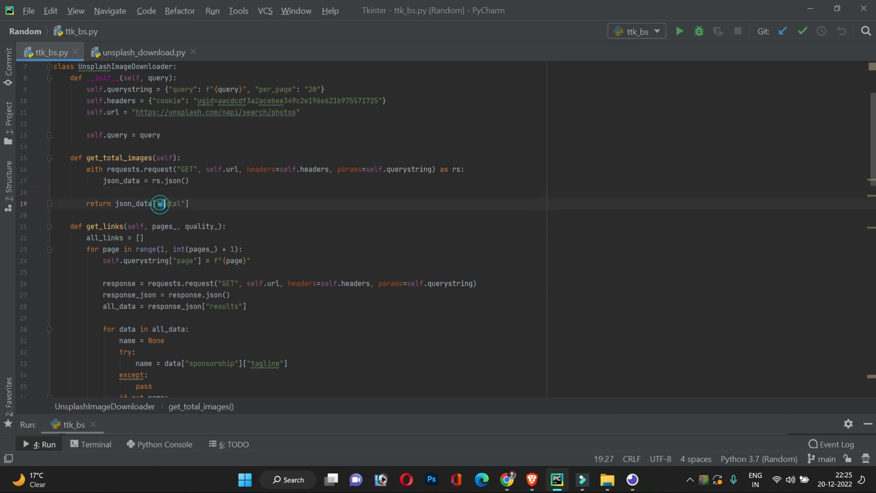
{"action": "left_click", "coordinate": [187, 203]}
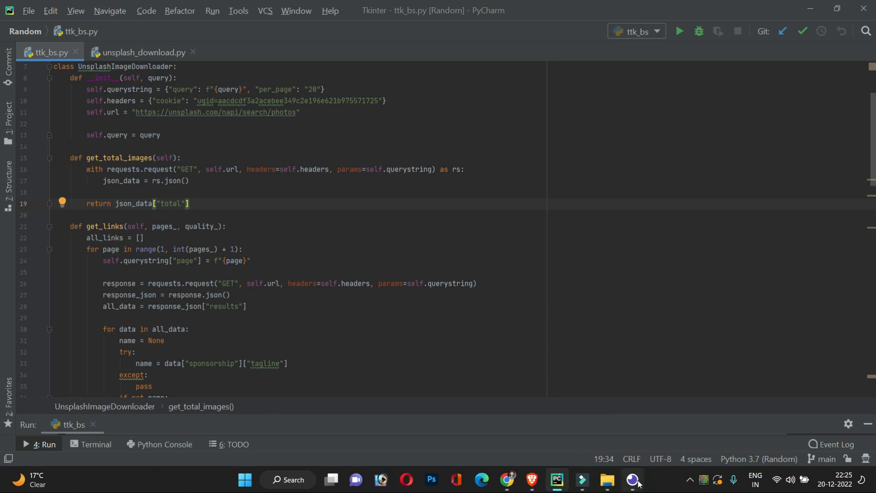
{"action": "left_click", "coordinate": [632, 480]}
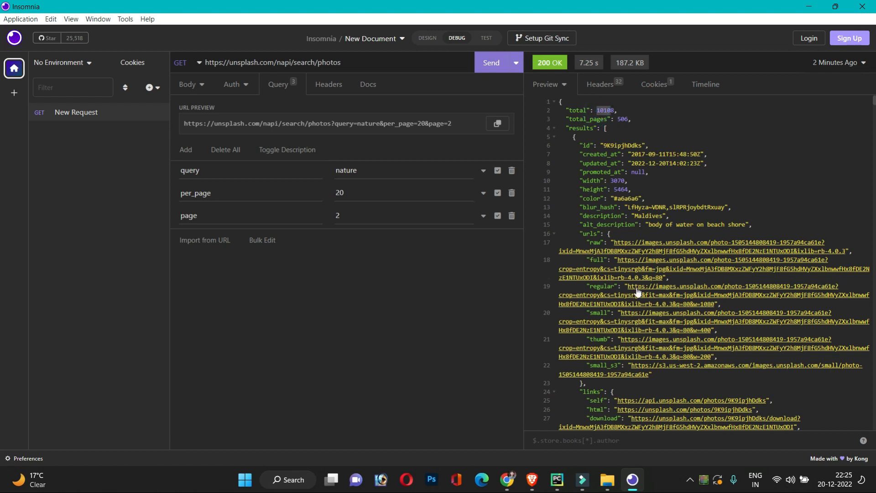
{"action": "left_click", "coordinate": [556, 480]}
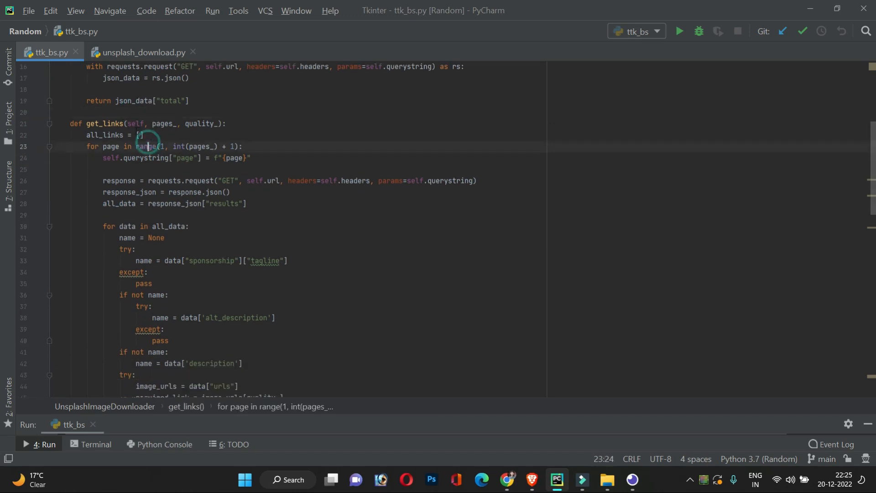
Walk through get_links' pages_ parameter, page loop and querystring, then switch to Insomnia
{"action": "double_click", "coordinate": [164, 124]}
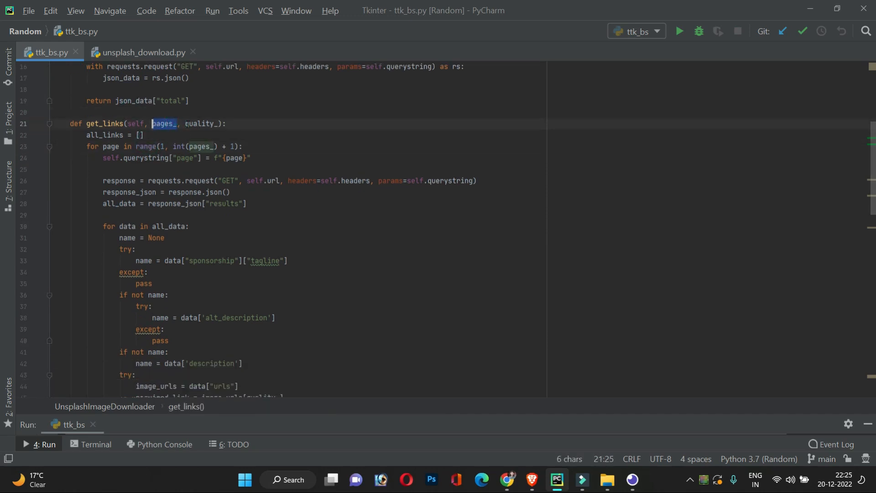
{"action": "scroll", "scroll_direction": "up", "scroll_amount": 3}
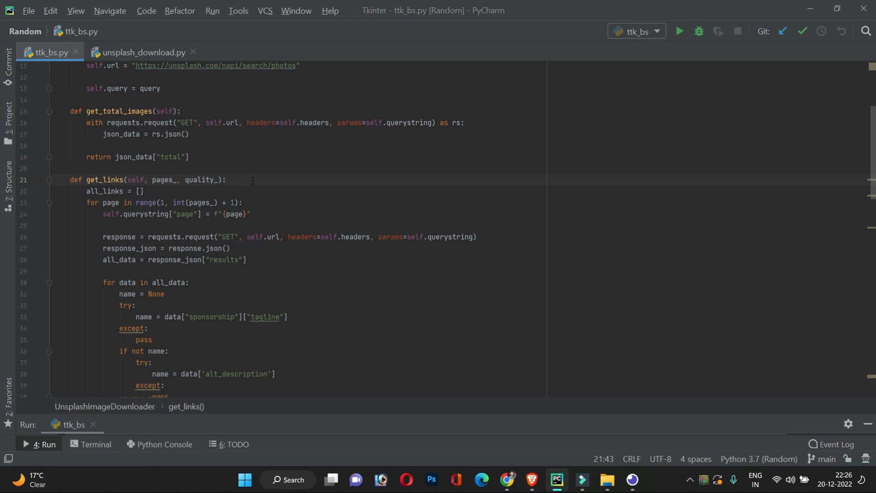
{"action": "scroll", "scroll_direction": "down", "scroll_amount": 3}
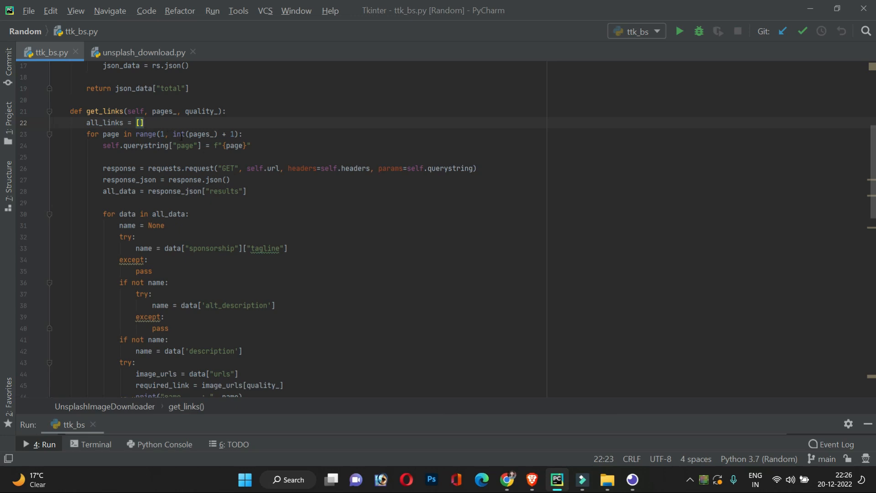
{"action": "scroll", "scroll_direction": "down", "scroll_amount": 3}
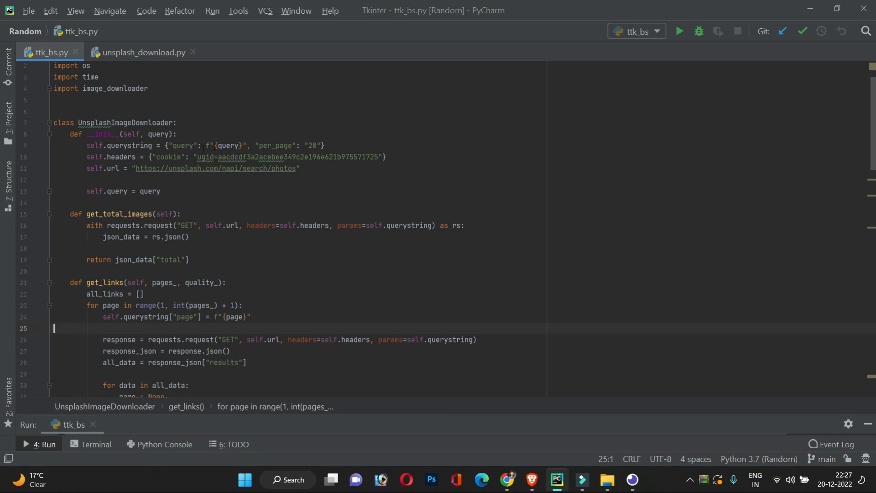
{"action": "left_click", "coordinate": [319, 145]}
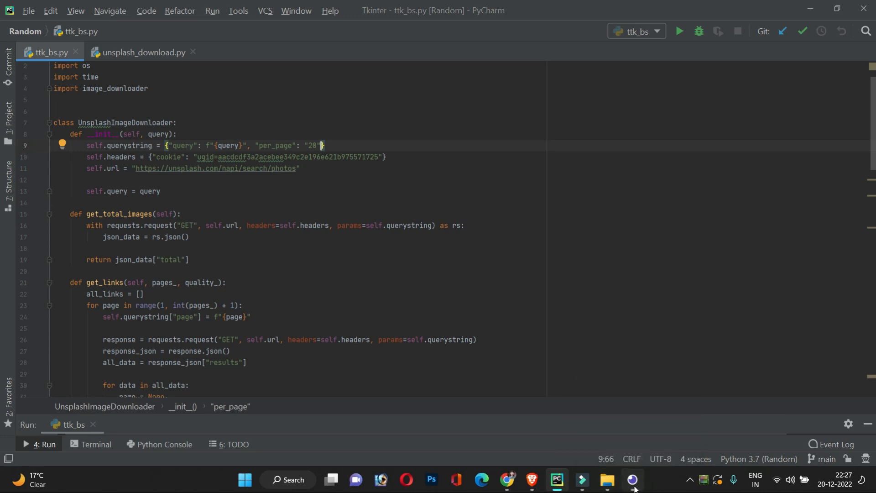
{"action": "left_click", "coordinate": [630, 484]}
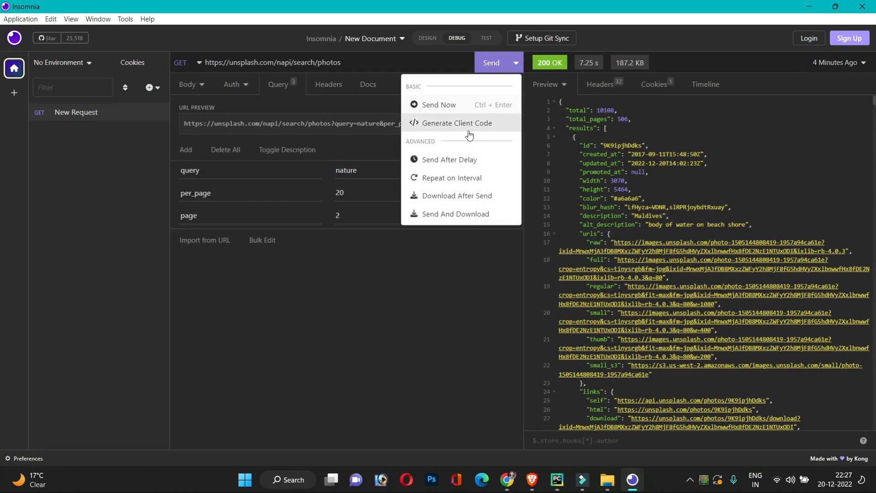
Recheck the page parameter in Insomnia's generated Python code, then return to get_links' page assignment
{"action": "left_click", "coordinate": [457, 122]}
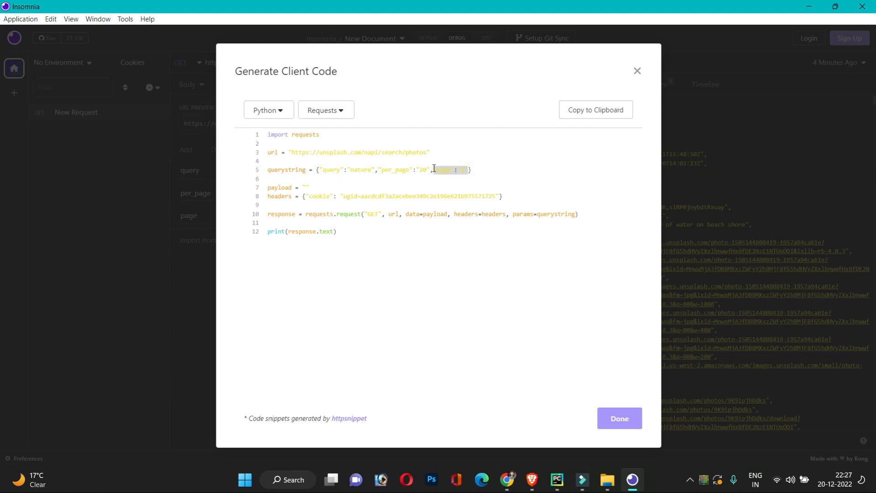
{"action": "left_click", "coordinate": [555, 480]}
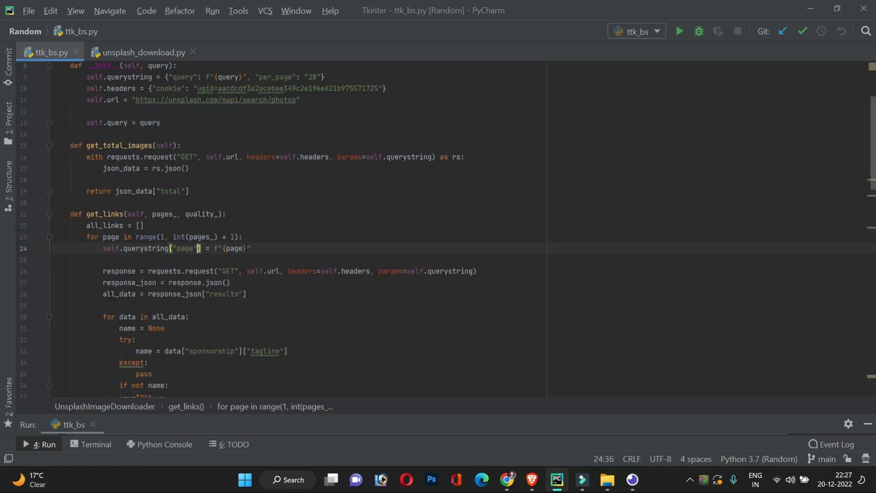
Trace get_links' response handling down to the all_data results assignment, then bring up Insomnia's search response
{"action": "scroll", "scroll_direction": "down", "scroll_amount": 3}
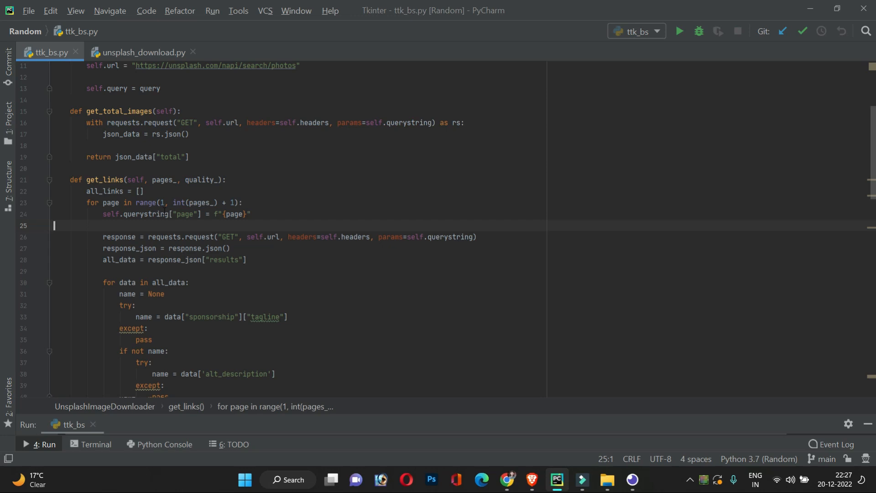
{"action": "scroll", "scroll_direction": "down", "scroll_amount": 3}
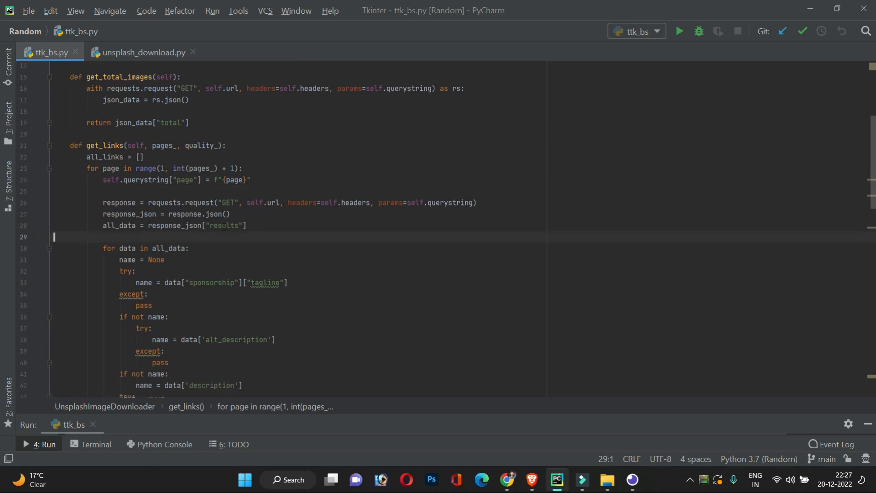
{"action": "double_click", "coordinate": [224, 225]}
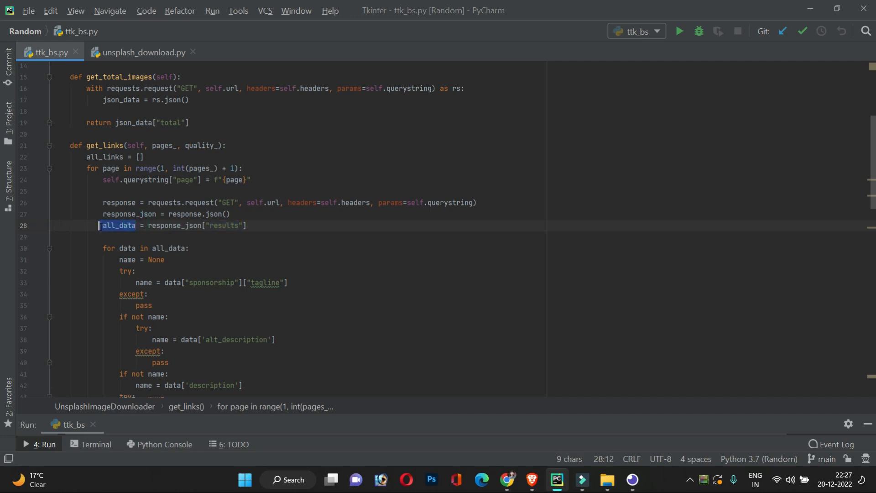
{"action": "left_click", "coordinate": [630, 484]}
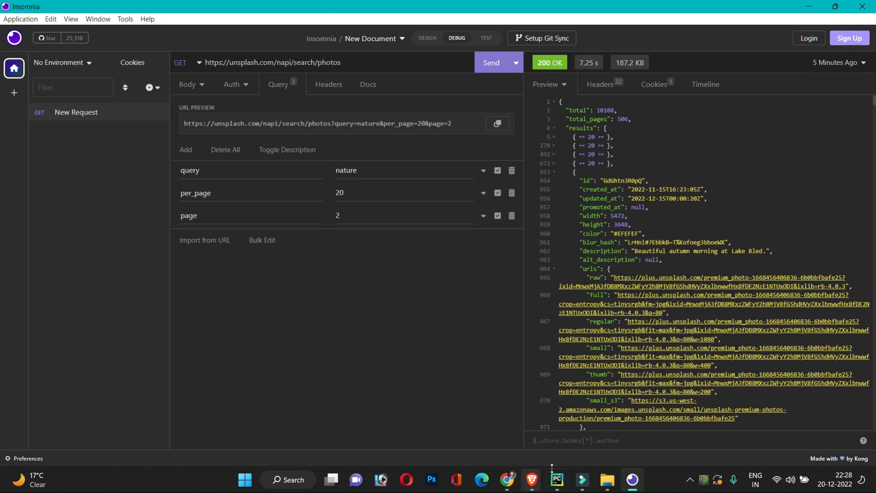
Match the code reading each result's urls against Insomnia's raw, full, regular, small and thumb links
{"action": "left_click", "coordinate": [555, 484]}
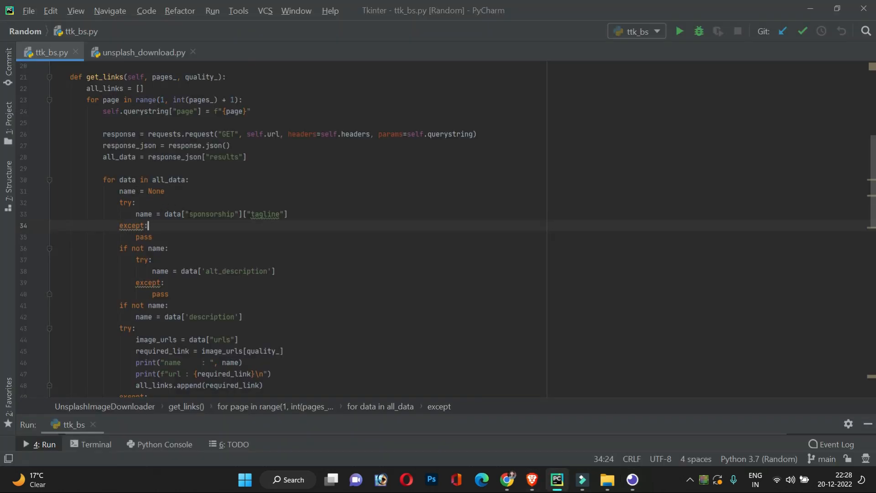
{"action": "double_click", "coordinate": [211, 214]}
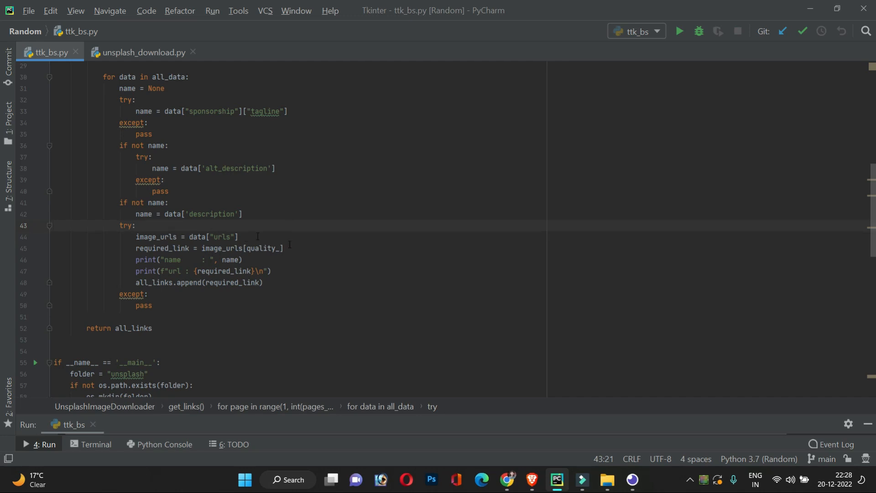
{"action": "left_click", "coordinate": [630, 480]}
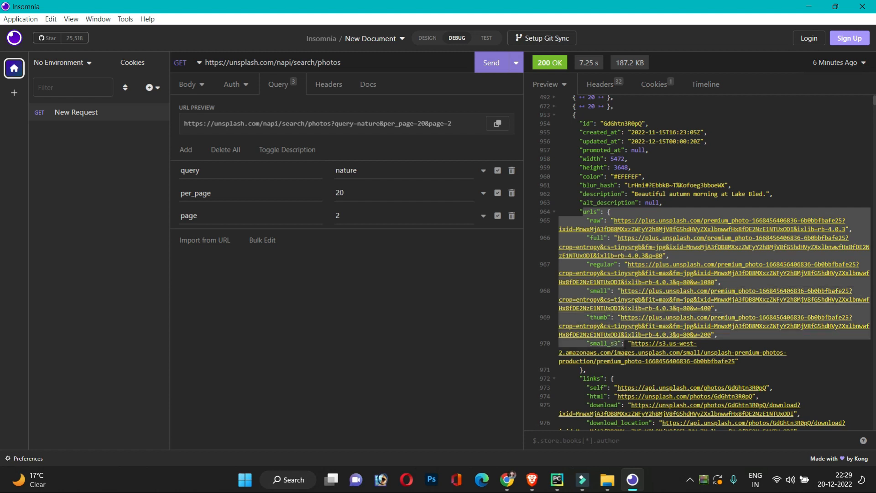
{"action": "mouse_move", "coordinate": [728, 331]}
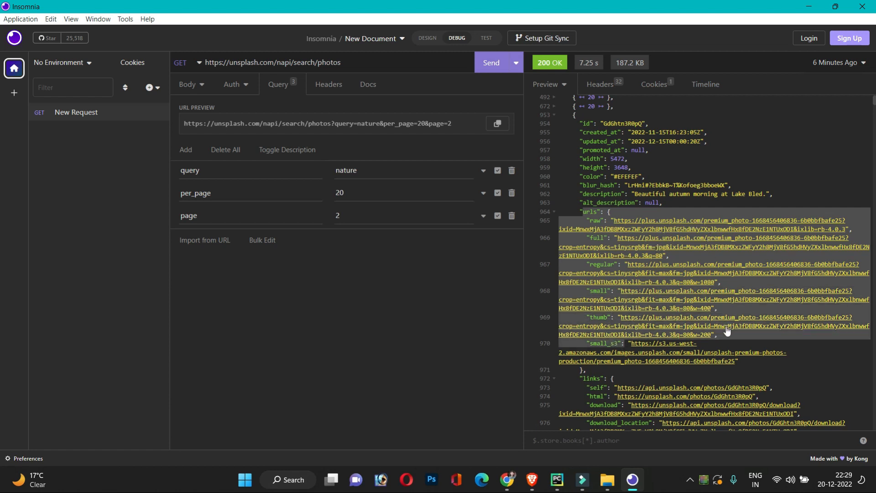
{"action": "left_click", "coordinate": [556, 480]}
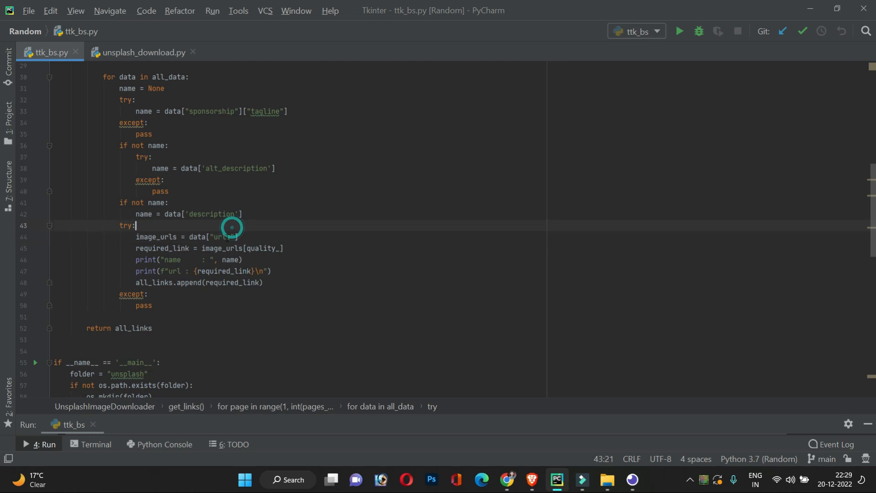
Review the main block's folder creation and the search term prompt
{"action": "scroll", "scroll_direction": "up", "scroll_amount": 3}
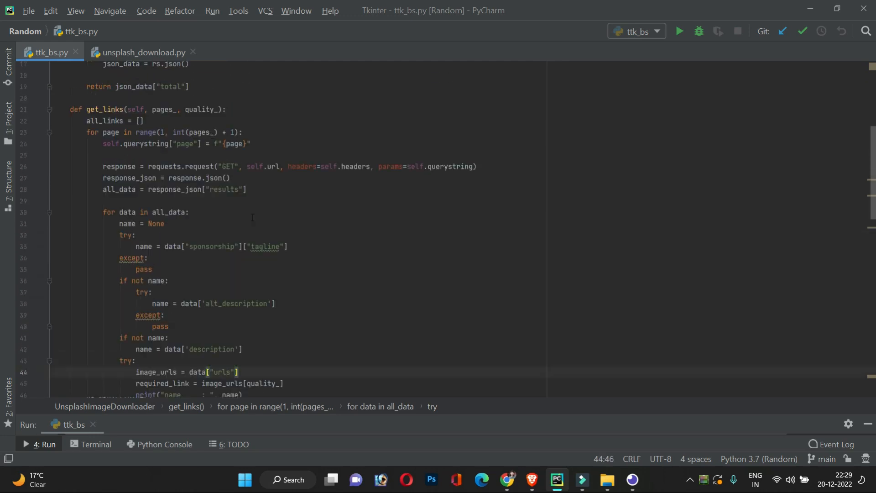
{"action": "scroll", "scroll_direction": "down", "scroll_amount": 3}
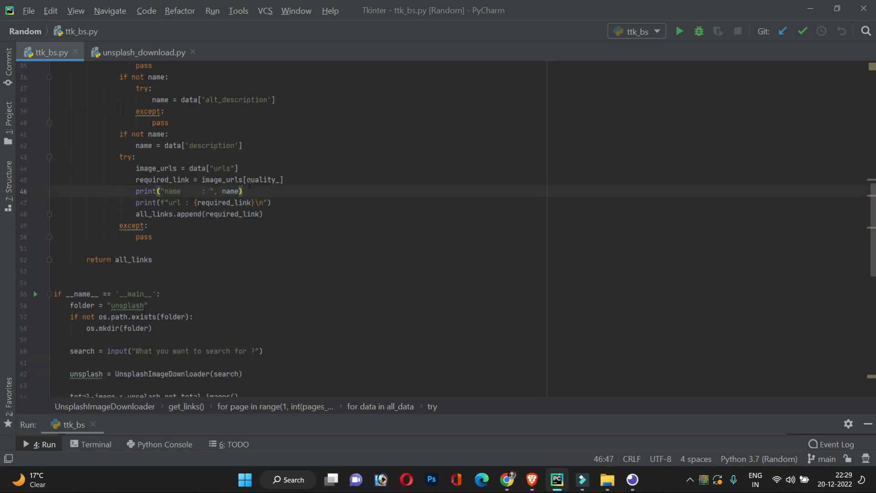
{"action": "double_click", "coordinate": [263, 180]}
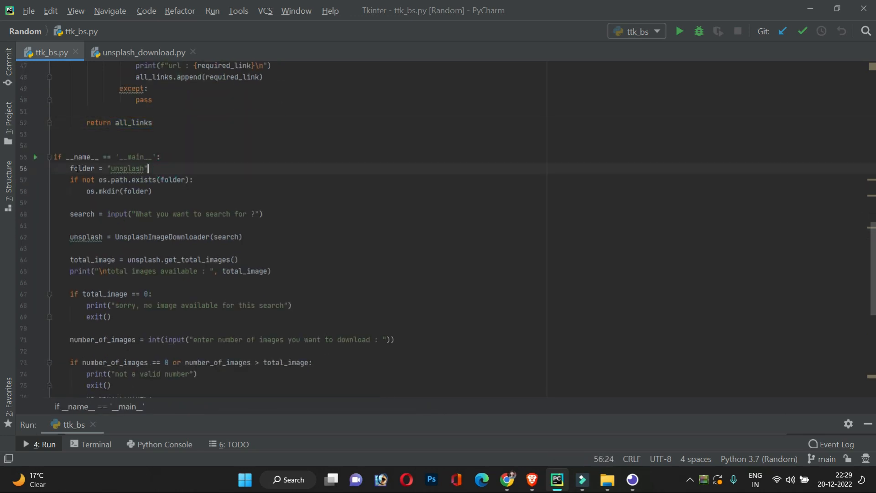
{"action": "left_click", "coordinate": [162, 187]}
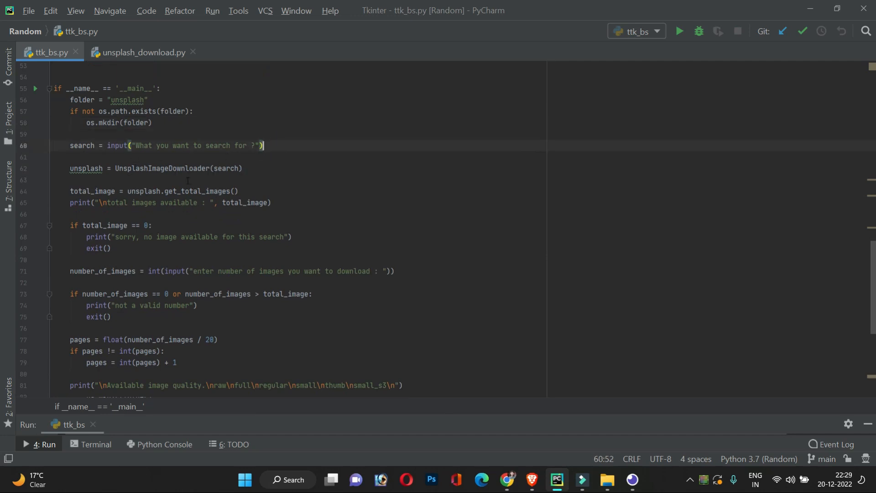
{"action": "scroll", "scroll_direction": "up", "scroll_amount": 3}
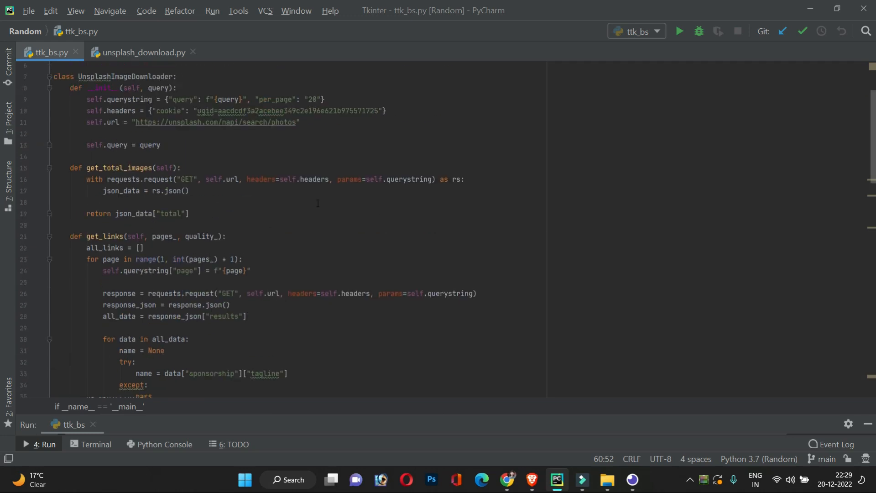
Walk through the image count, pages calculation, quality prompt and download timing, with the Project listing shown
{"action": "left_click", "coordinate": [81, 135]}
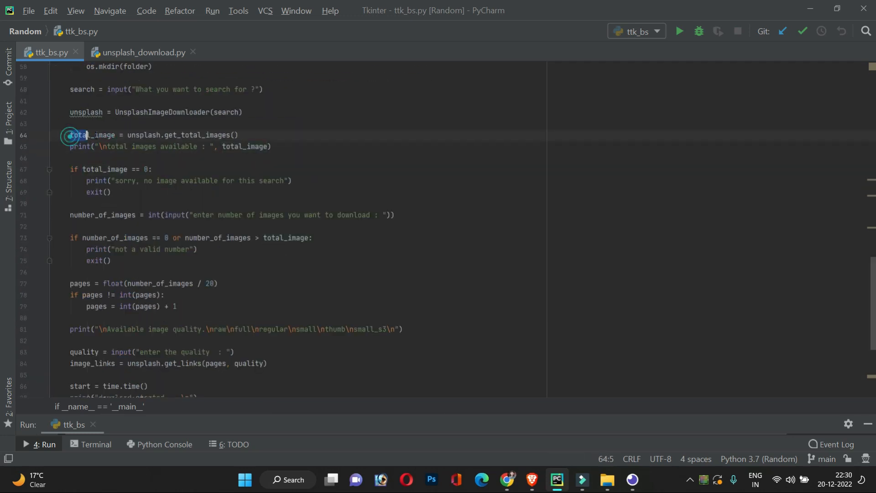
{"action": "left_click", "coordinate": [54, 124]}
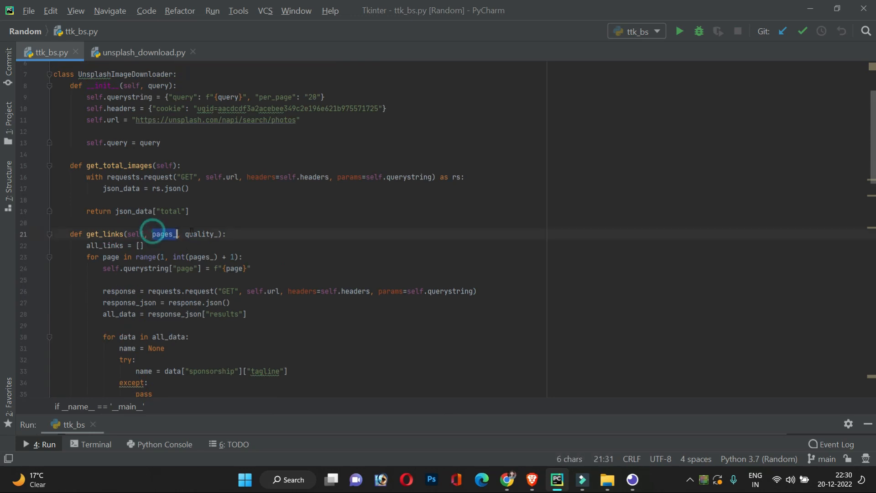
{"action": "scroll", "scroll_direction": "down", "scroll_amount": 3}
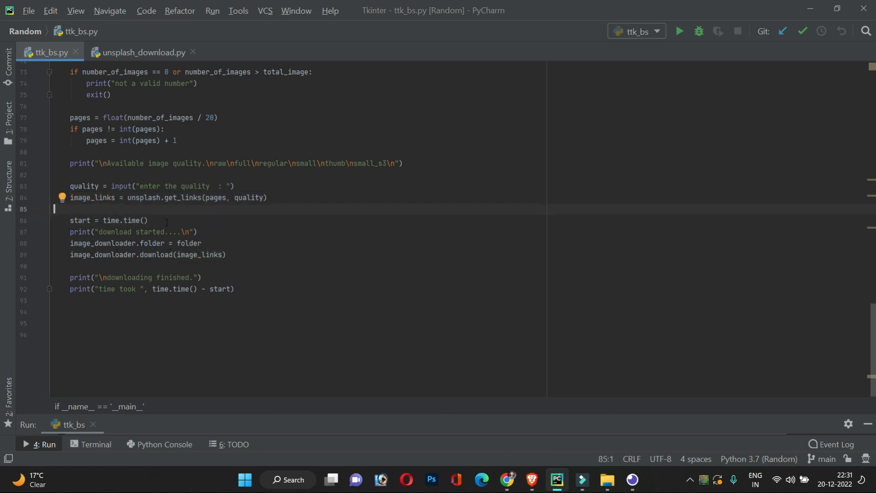
{"action": "left_click", "coordinate": [148, 220]}
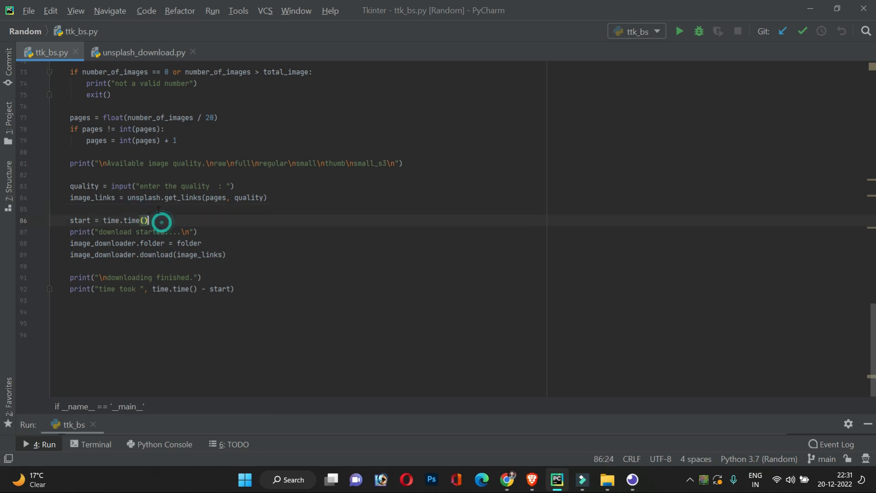
{"action": "left_click", "coordinate": [67, 209]}
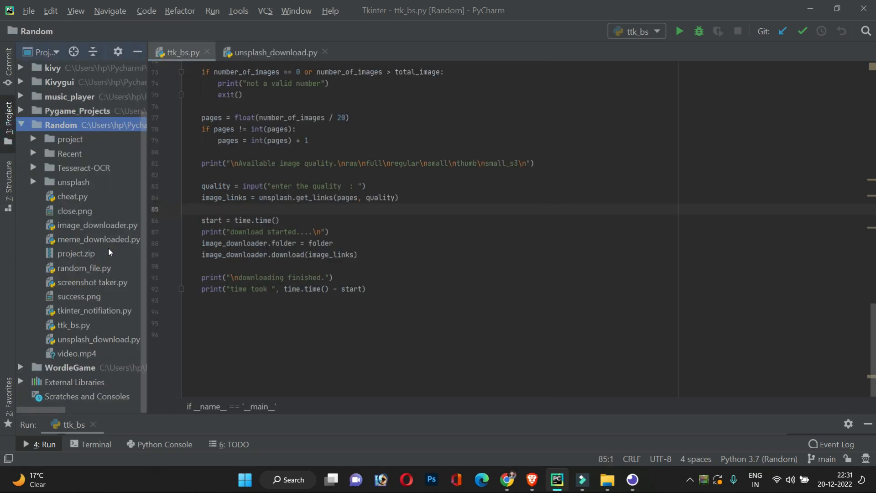
Review image_downloader.py's download_image and initialize_threads code, then return to ttk_bs.py's timing block
{"action": "double_click", "coordinate": [98, 224]}
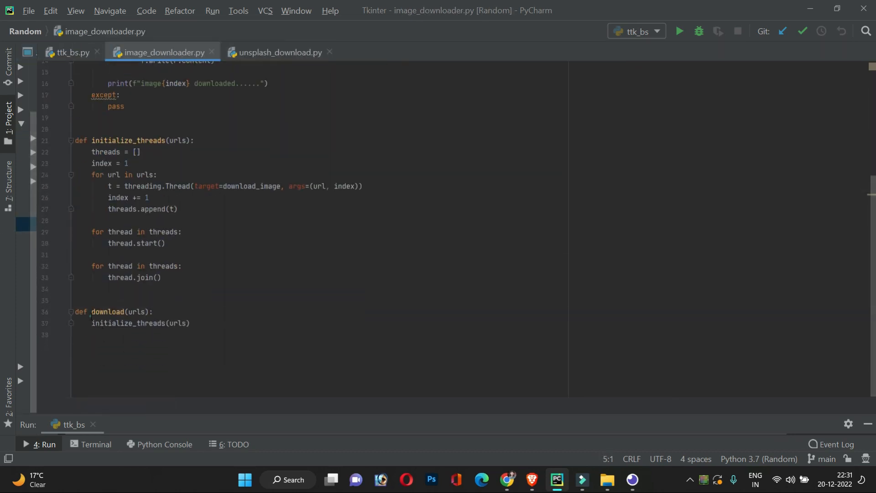
{"action": "double_click", "coordinate": [134, 311]}
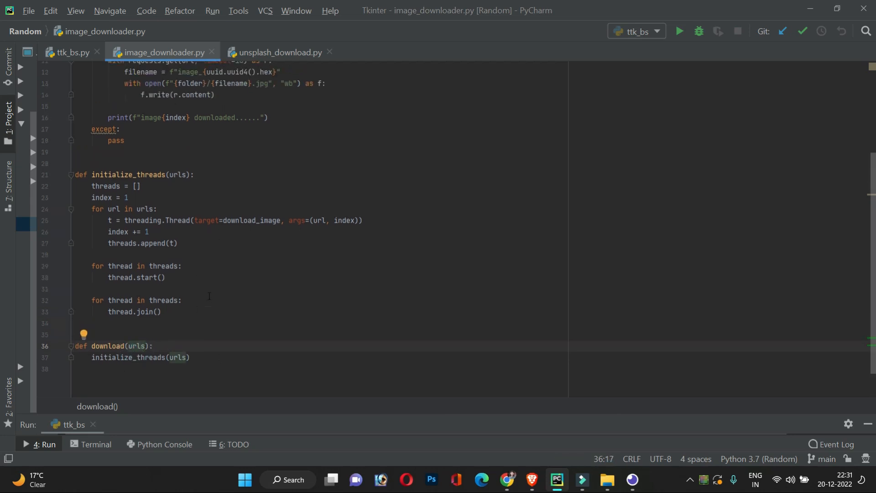
{"action": "scroll", "scroll_direction": "up", "scroll_amount": 3}
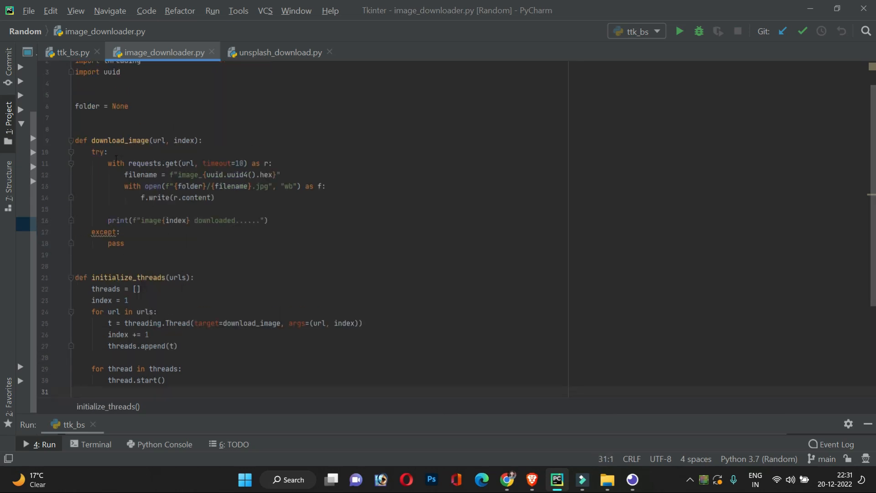
{"action": "left_click", "coordinate": [71, 52]}
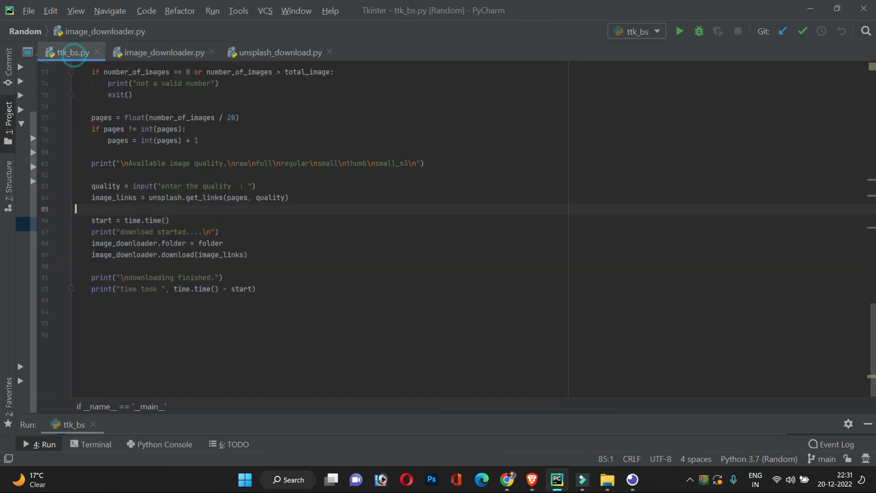
Close the image_downloader.py tab and scroll back through ttk_bs.py's main block and get_links loop
{"action": "left_click", "coordinate": [211, 52]}
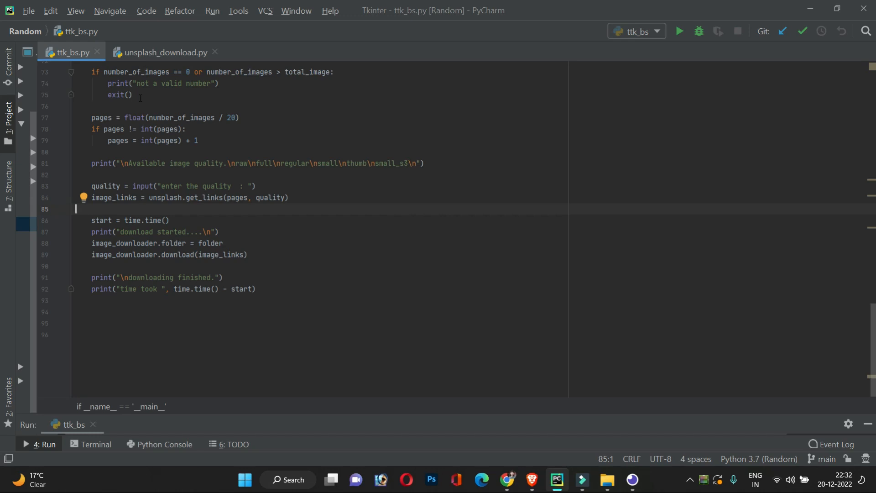
{"action": "scroll", "scroll_direction": "up", "scroll_amount": 3}
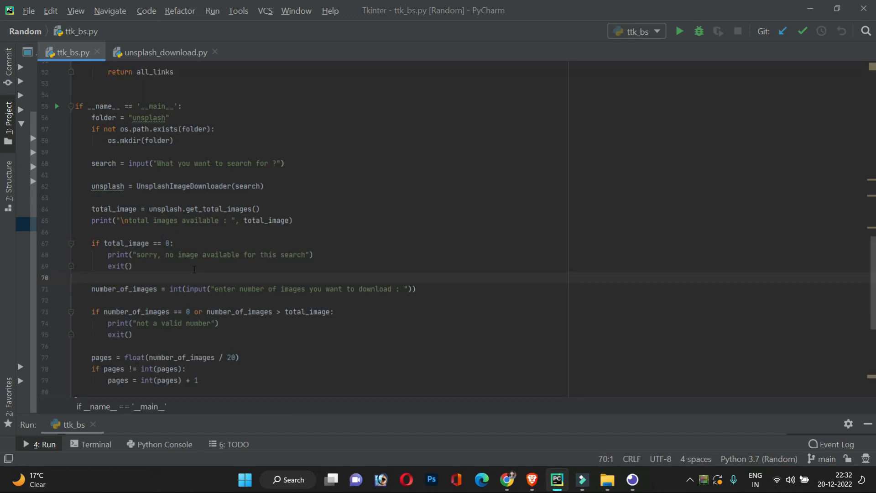
{"action": "left_click", "coordinate": [133, 266]}
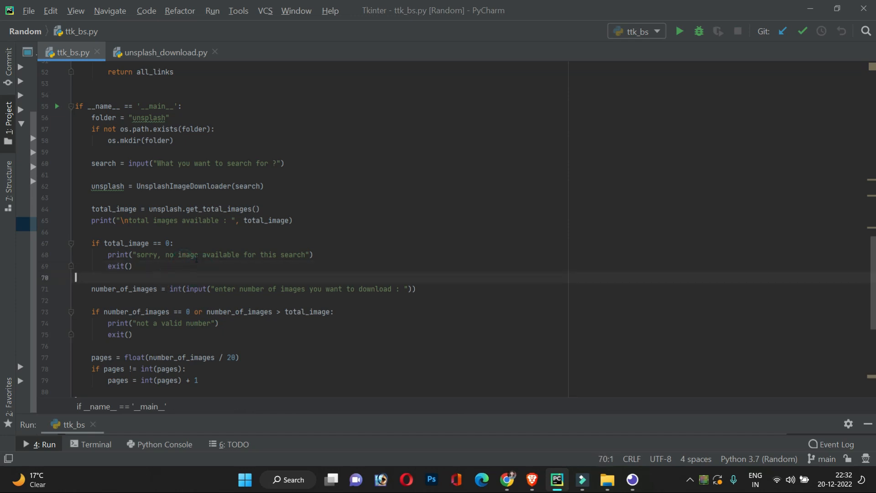
{"action": "left_click", "coordinate": [212, 255]}
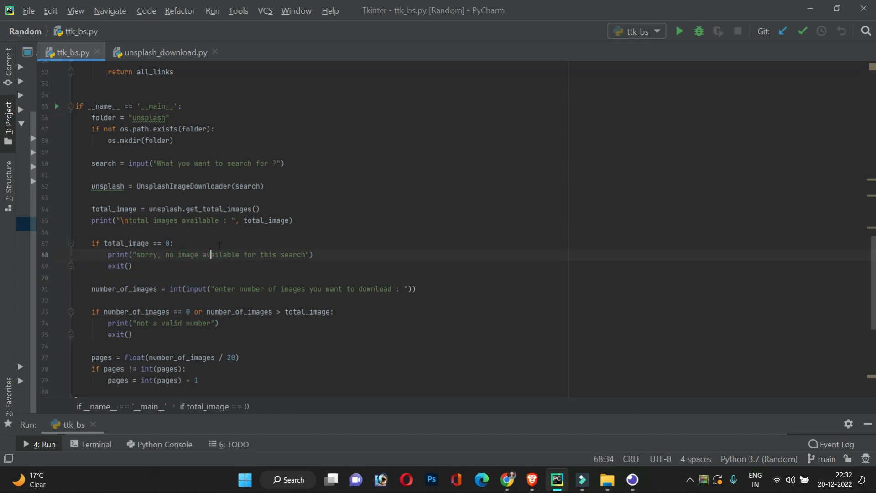
{"action": "scroll", "scroll_direction": "up", "scroll_amount": 3}
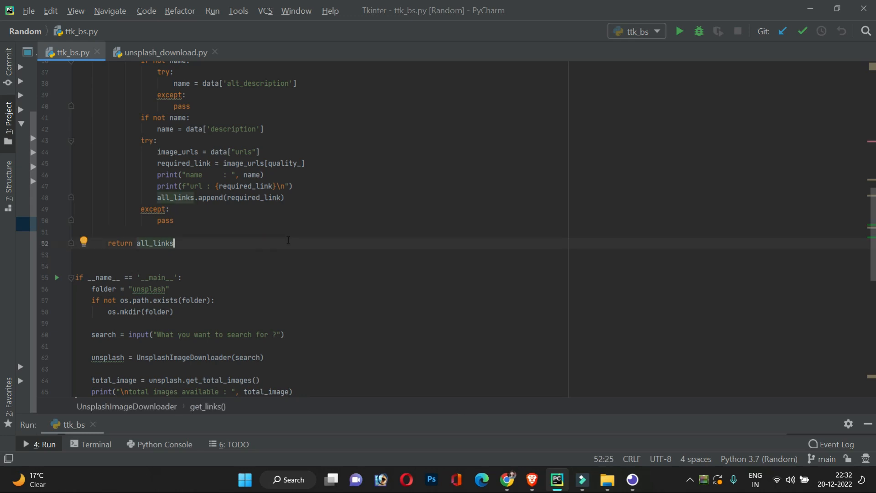
{"action": "mouse_move", "coordinate": [247, 230]}
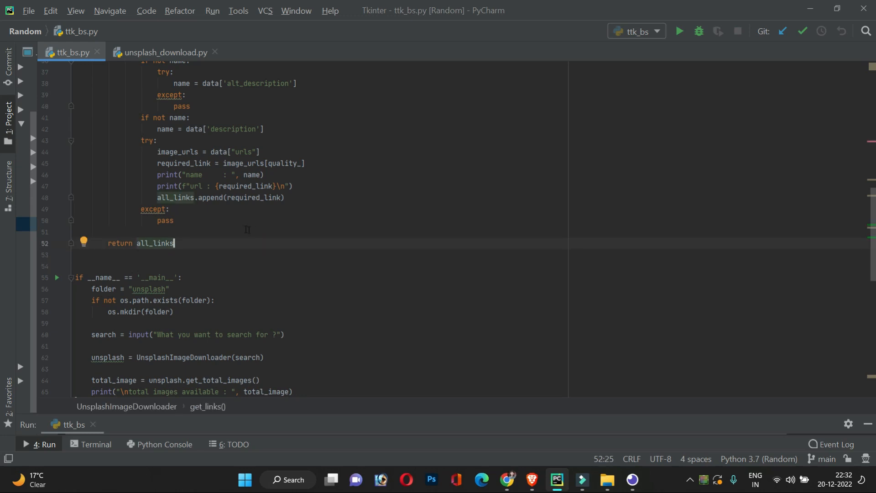
{"action": "left_click", "coordinate": [175, 221]}
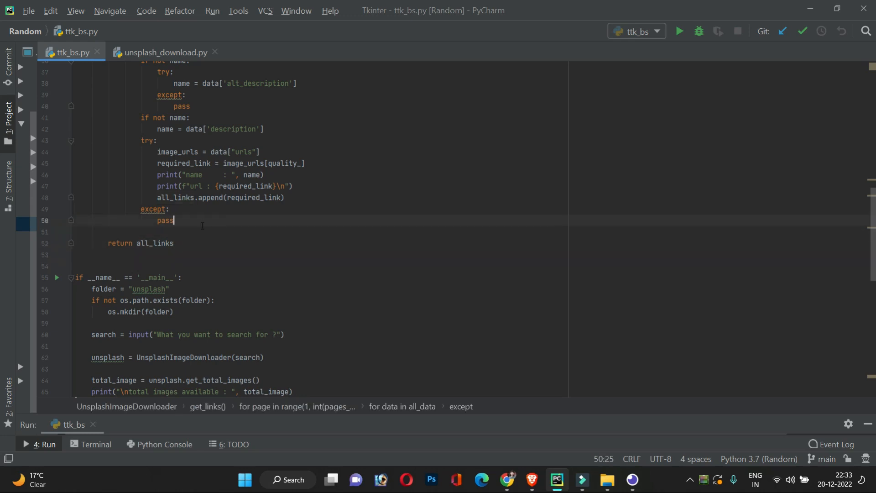